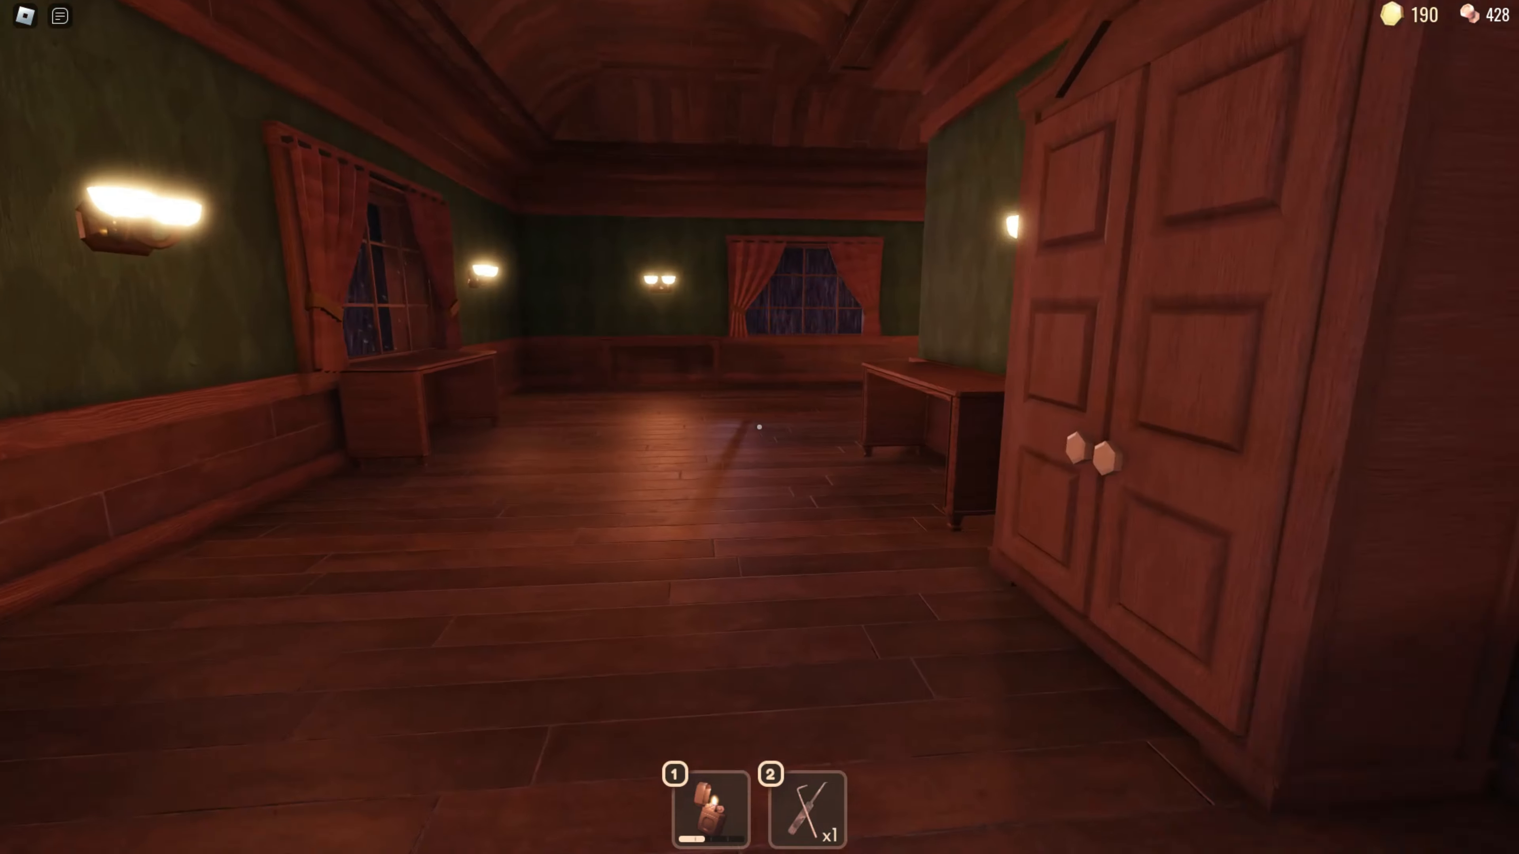
pyautogui.moveTo(760, 427)
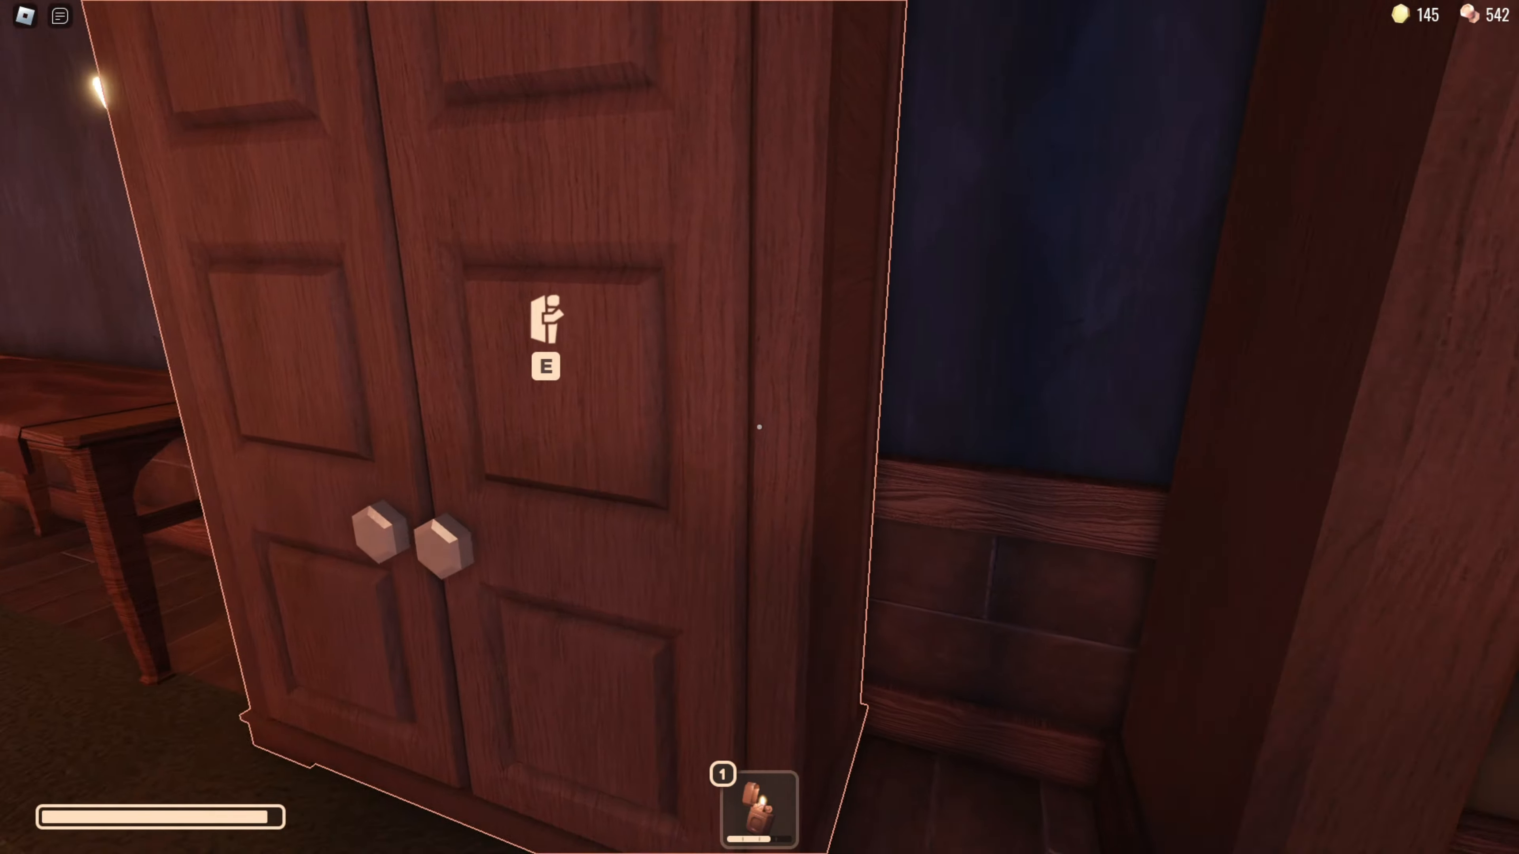
# Hide inside the wardrobe using the E prompt
pyautogui.press('e')
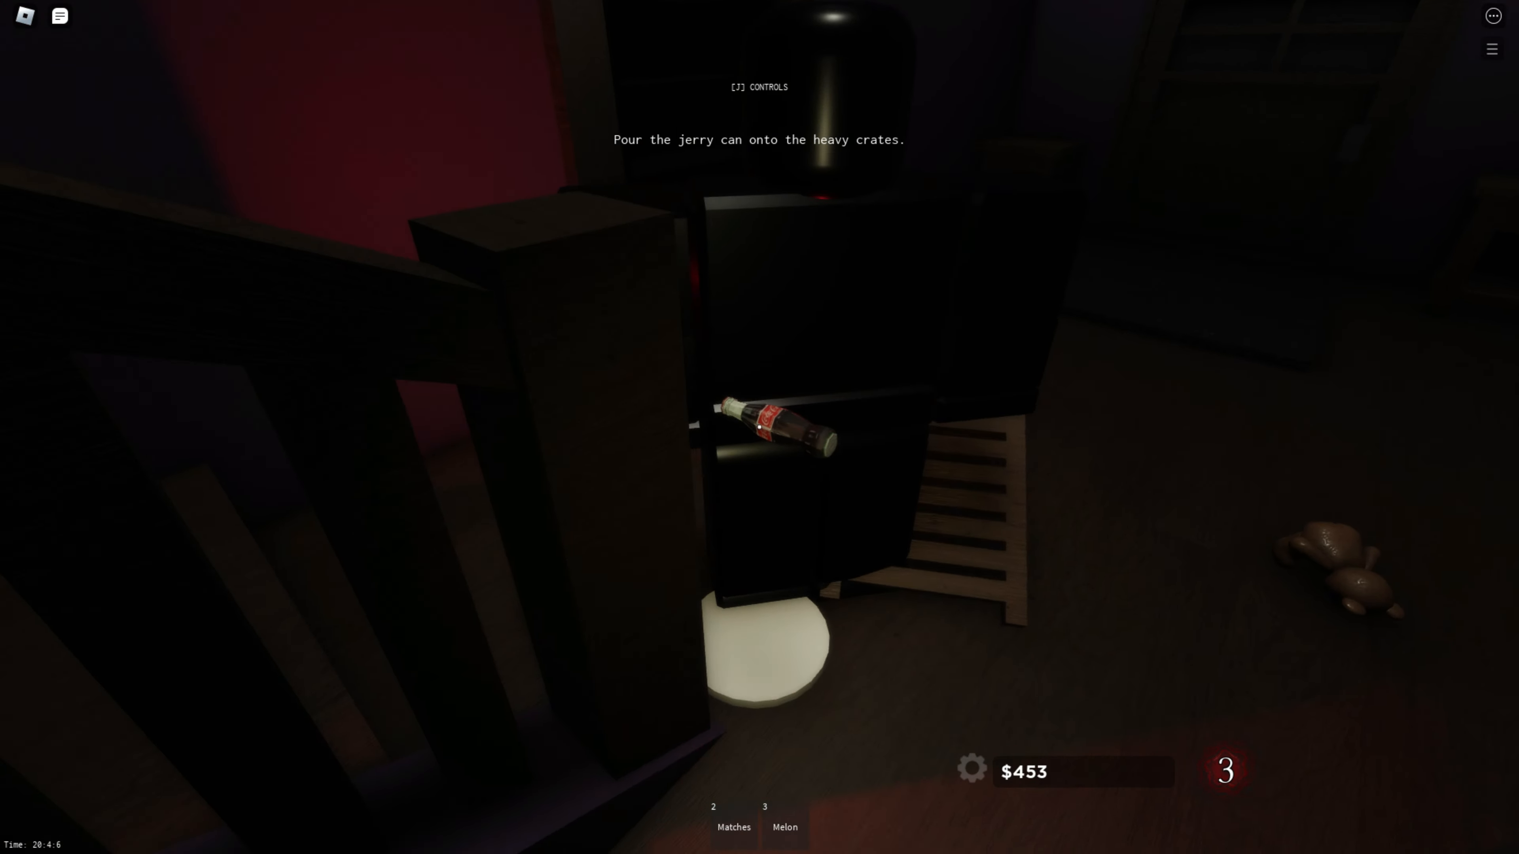
# Finish the jerry can objective and reach the computer's Pictures folder
pyautogui.click(759, 826)
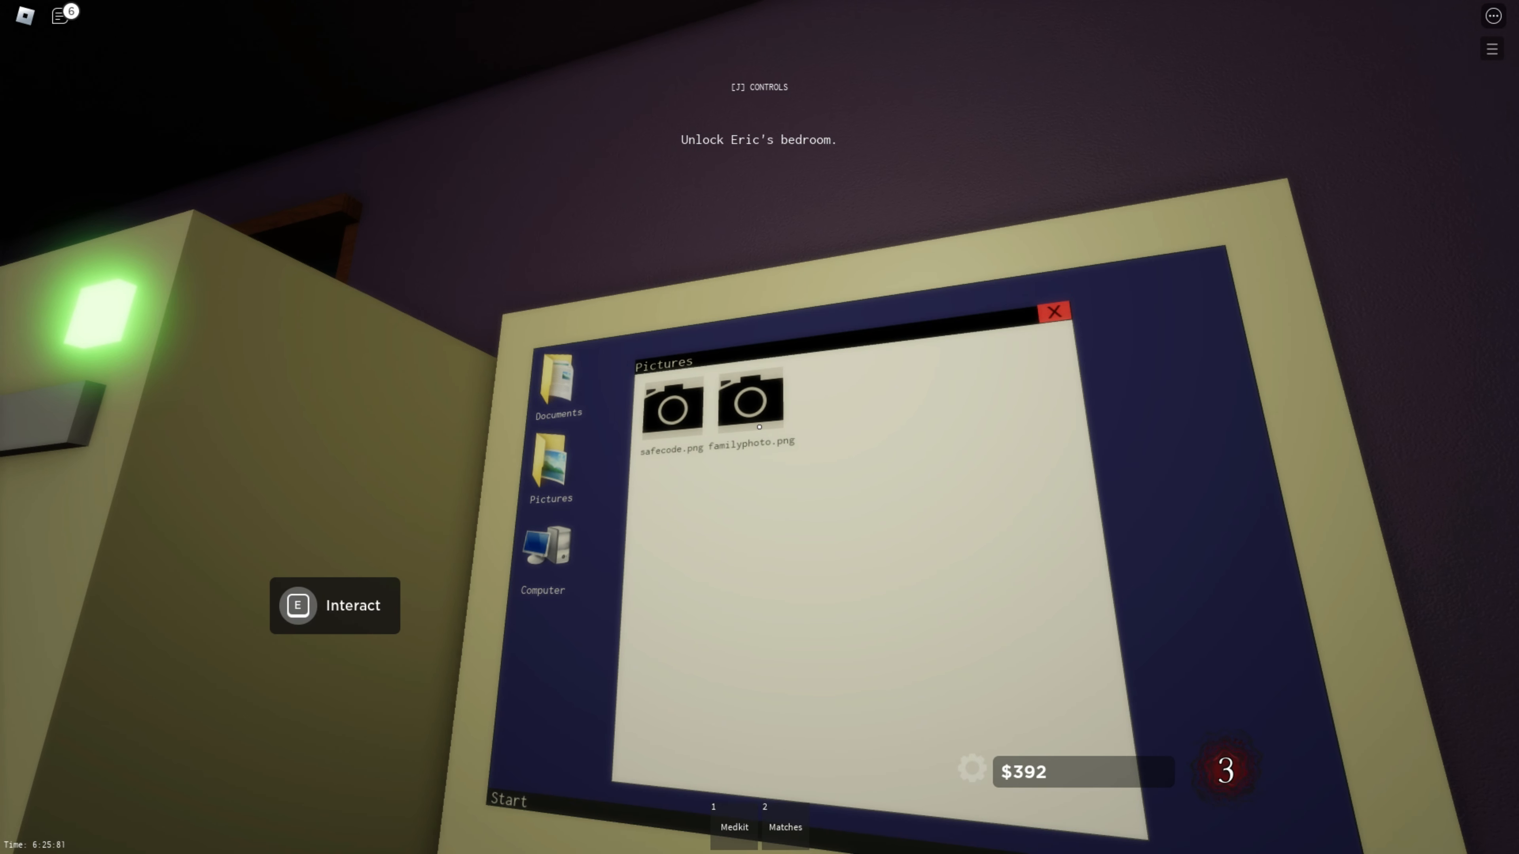
# View familyphoto.png, close it, and open the Untitled file in Documents
pyautogui.doubleClick(750, 401)
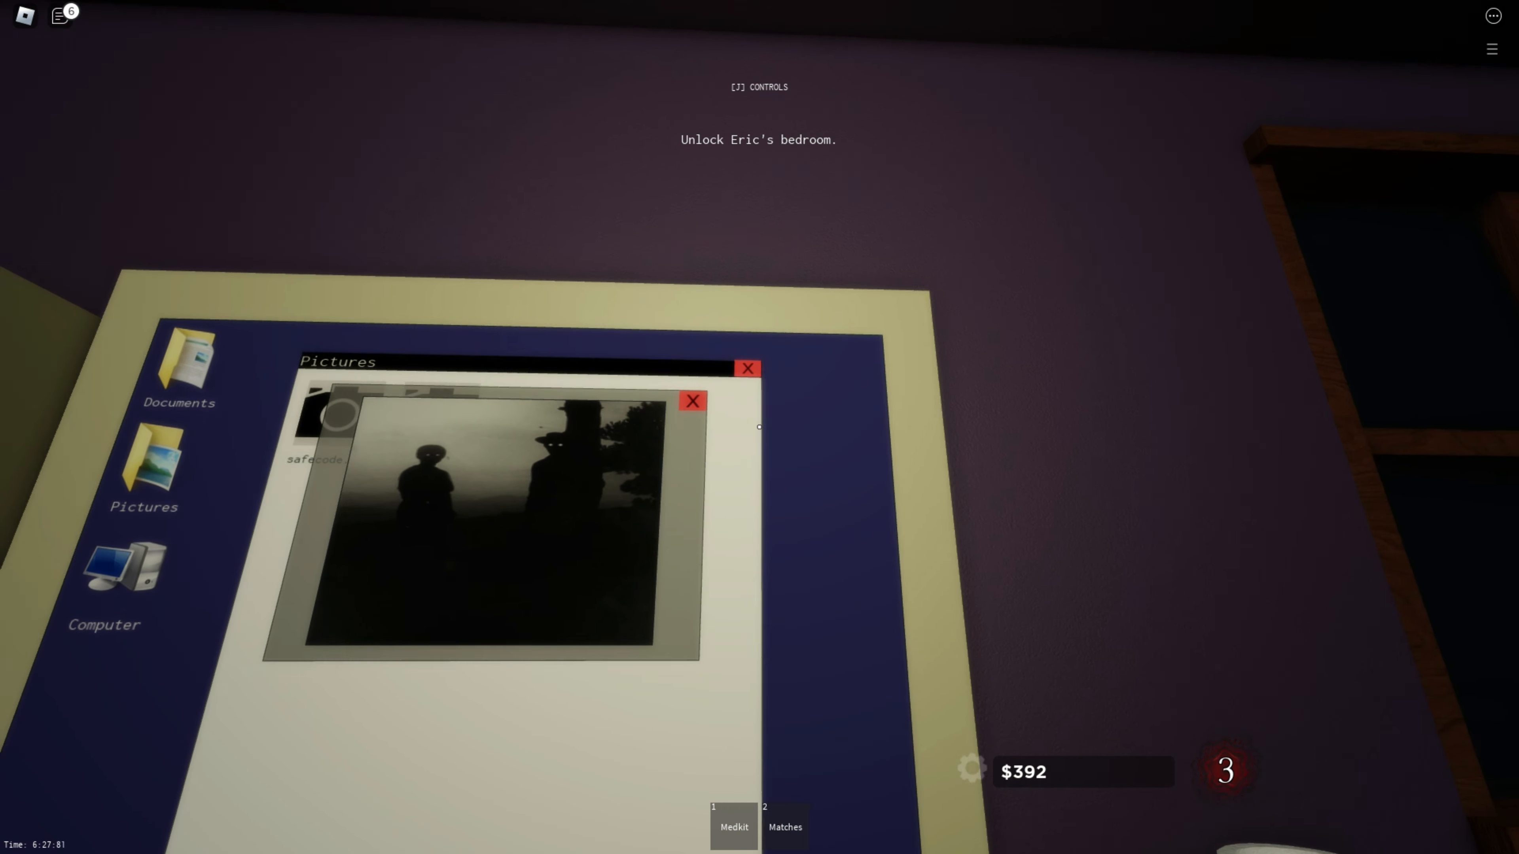
pyautogui.click(692, 401)
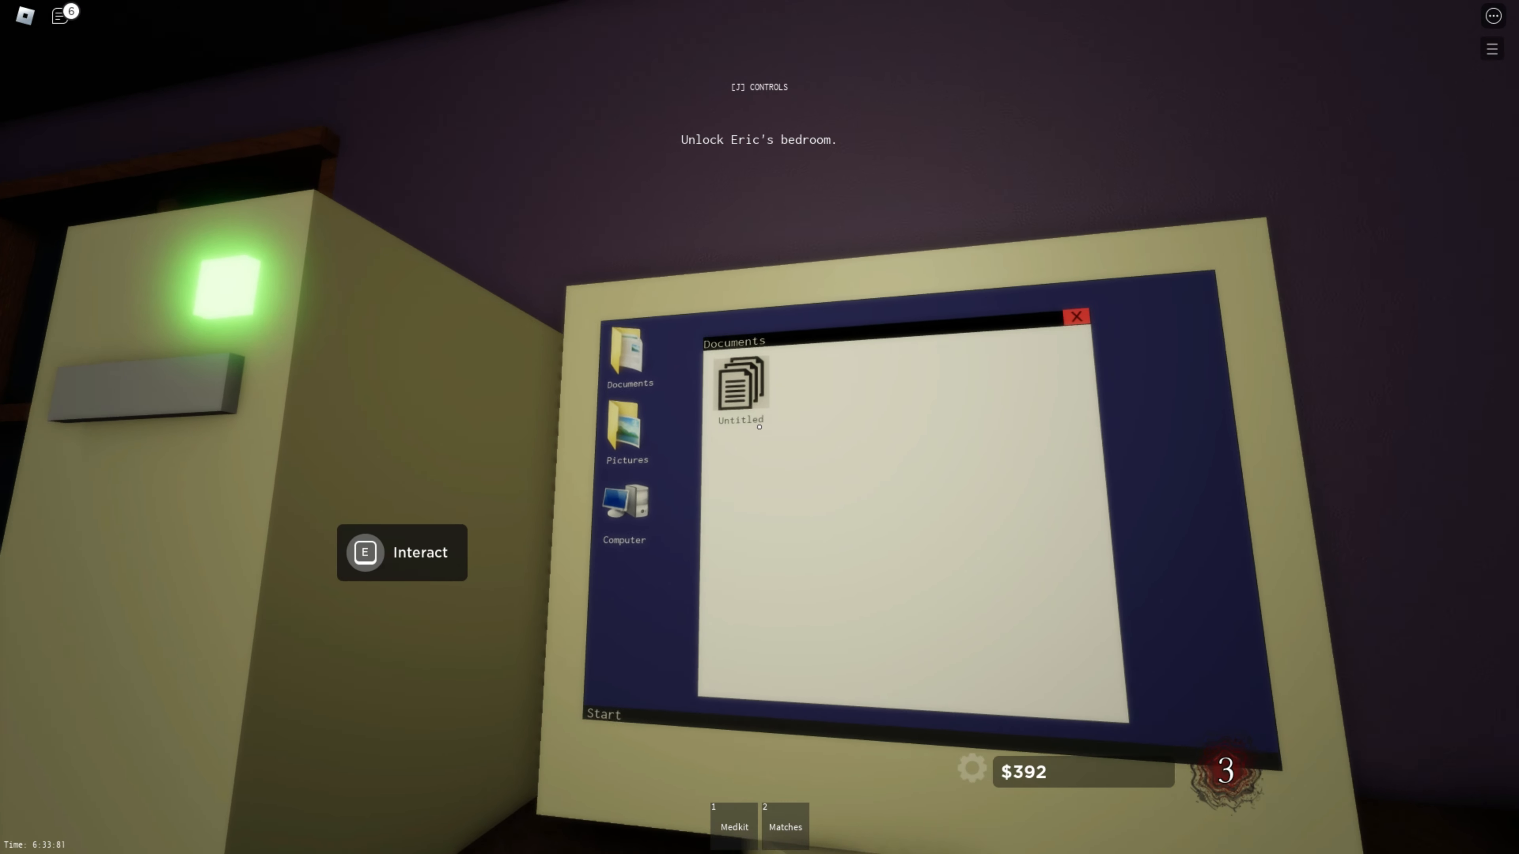
pyautogui.doubleClick(740, 385)
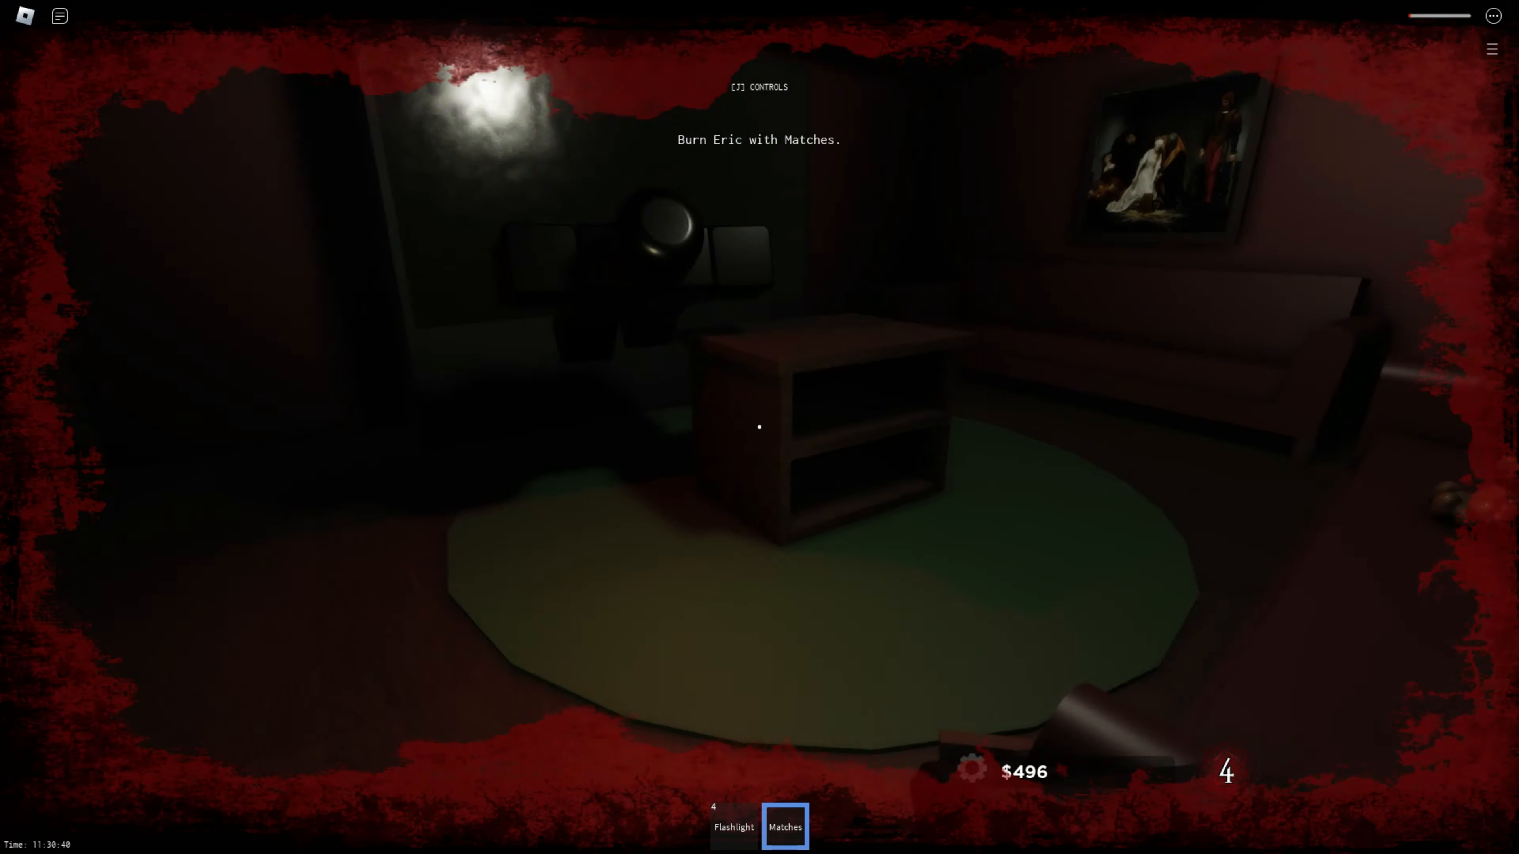
# Equip the Matches from hotbar slot 2 and try to burn Eric
pyautogui.click(760, 427)
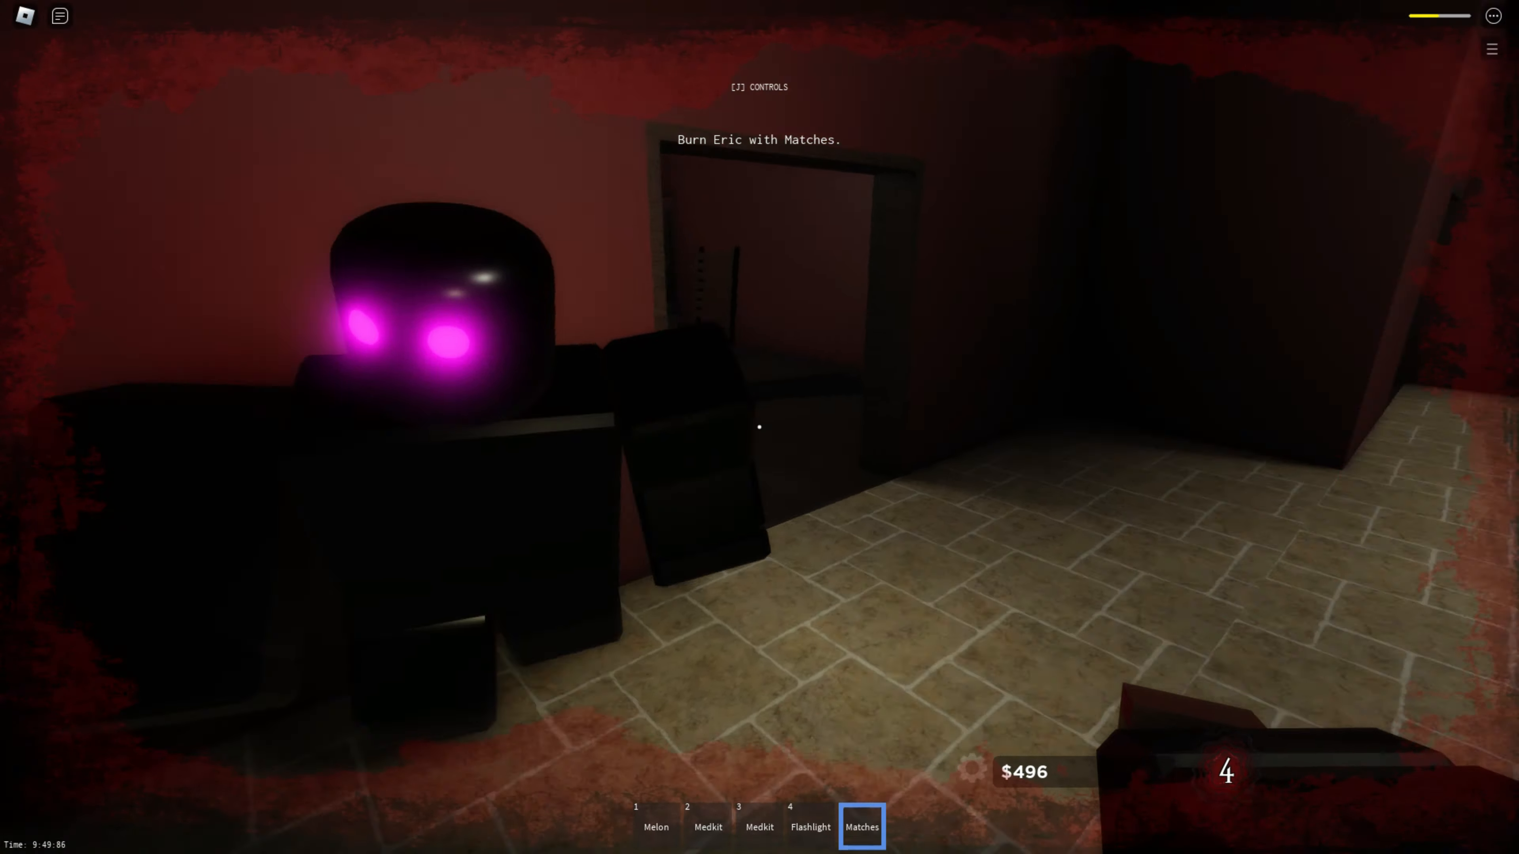
pyautogui.press('2')
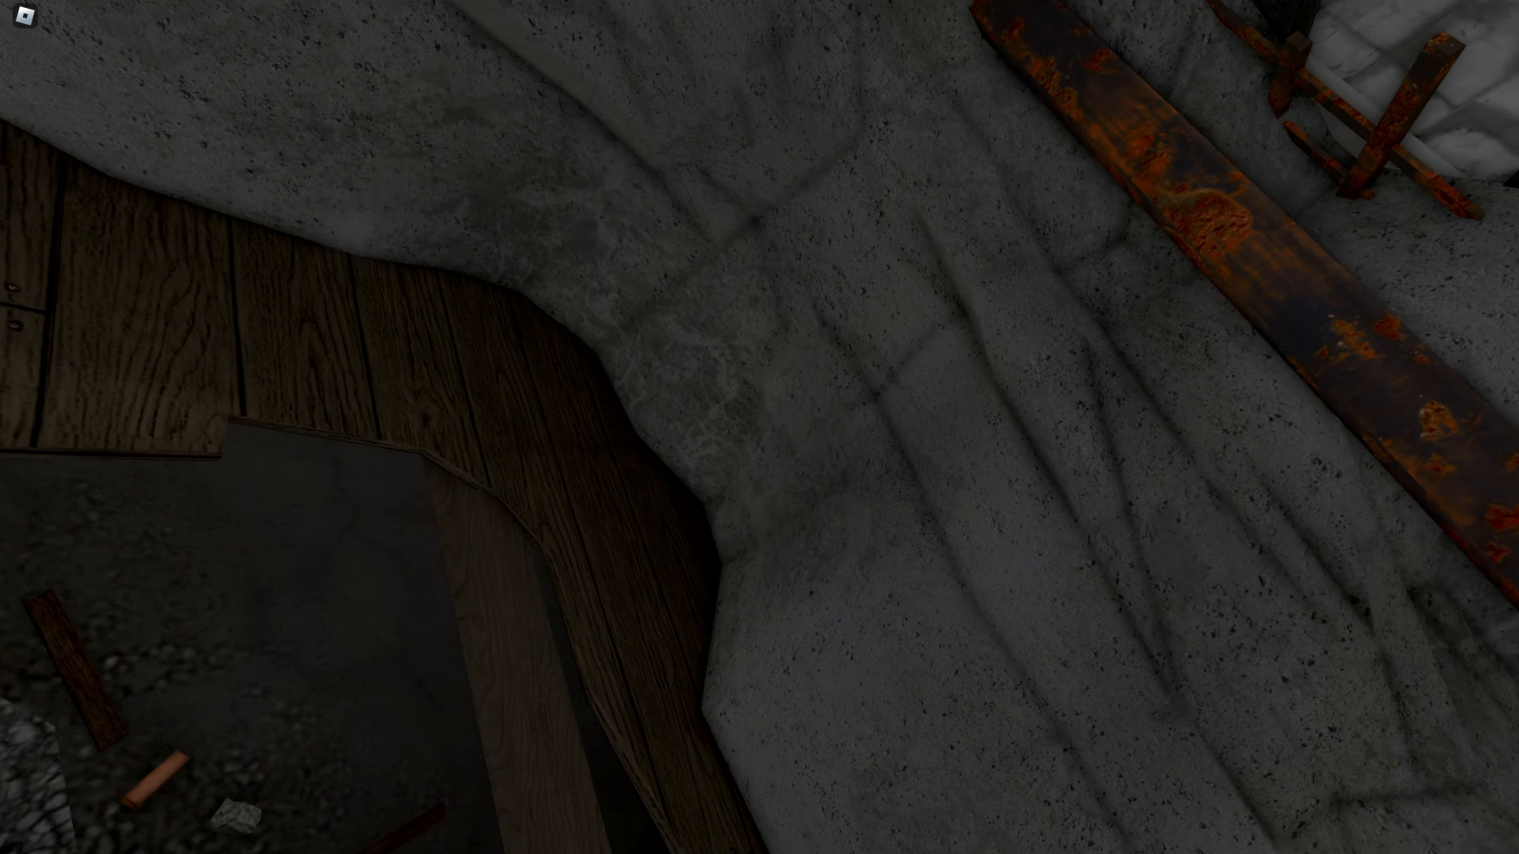
pyautogui.moveTo(760, 427)
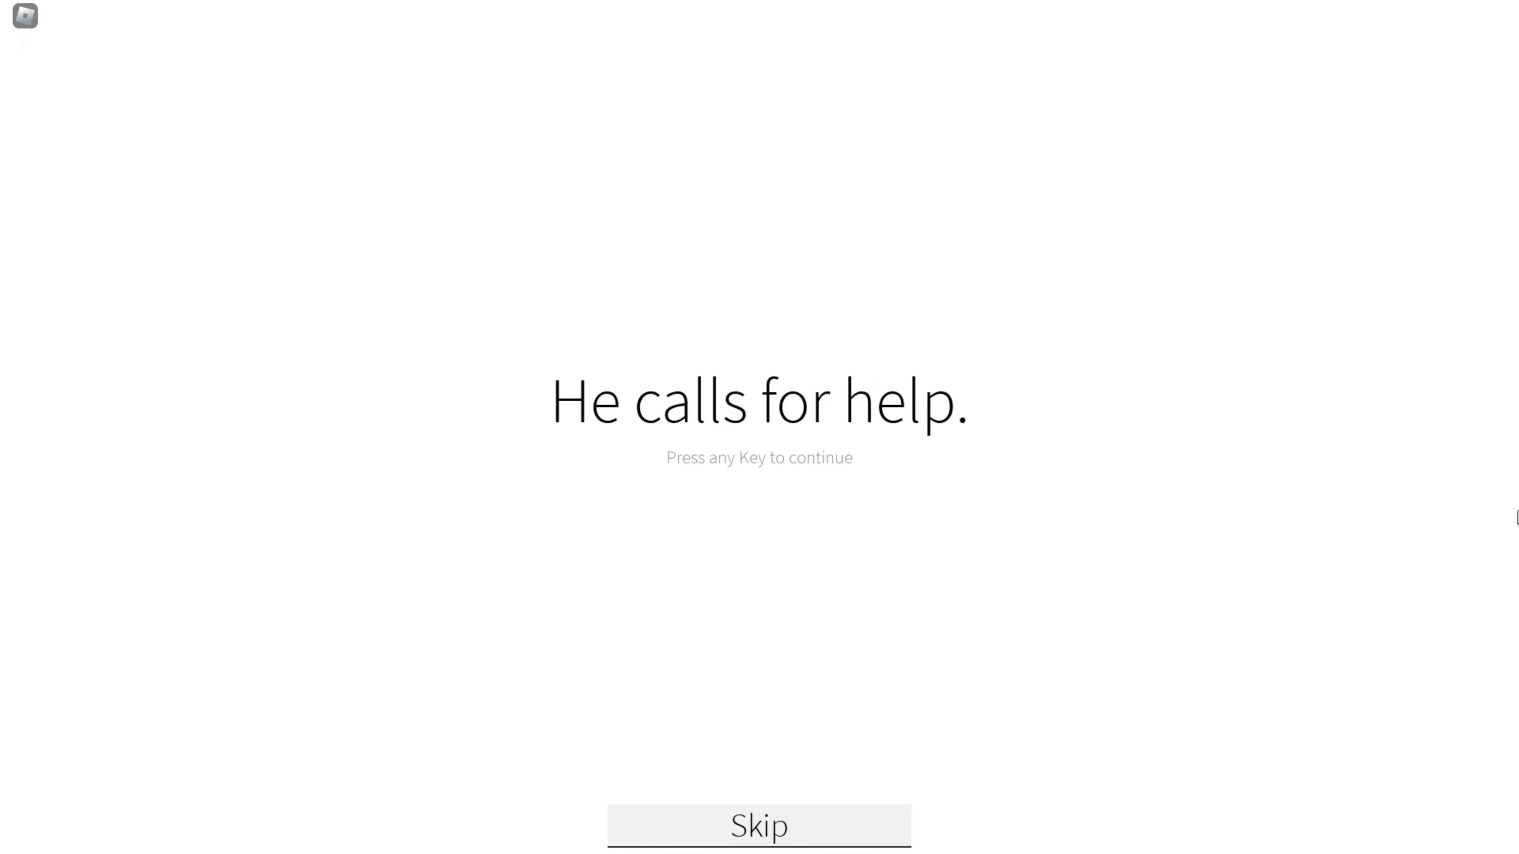
# Advance the intro story with space and keep playing until kicked from the server
pyautogui.press('space')
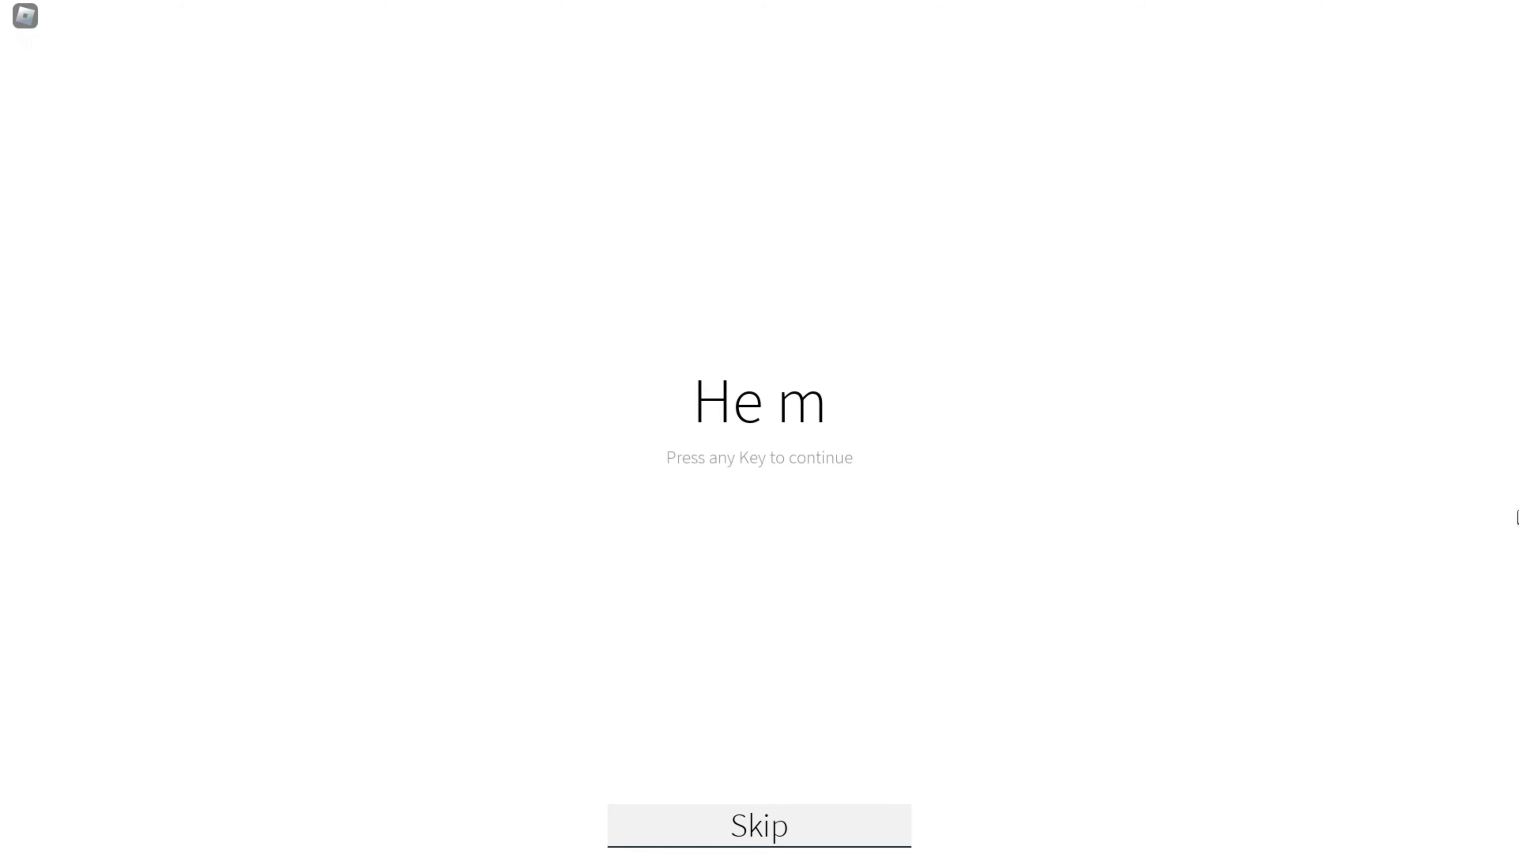
pyautogui.write("ust've.")
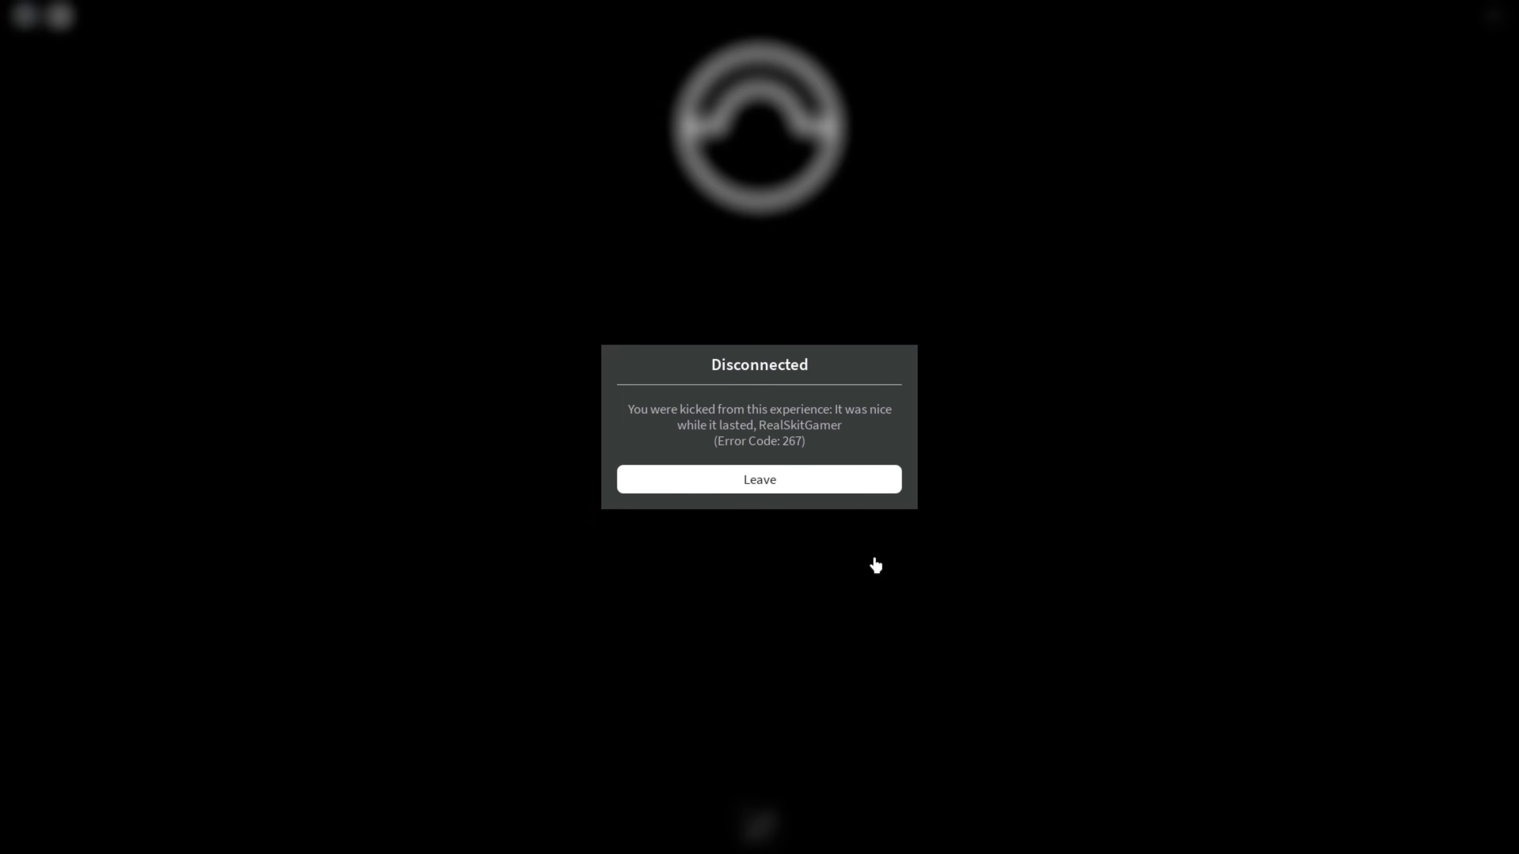
pyautogui.click(759, 478)
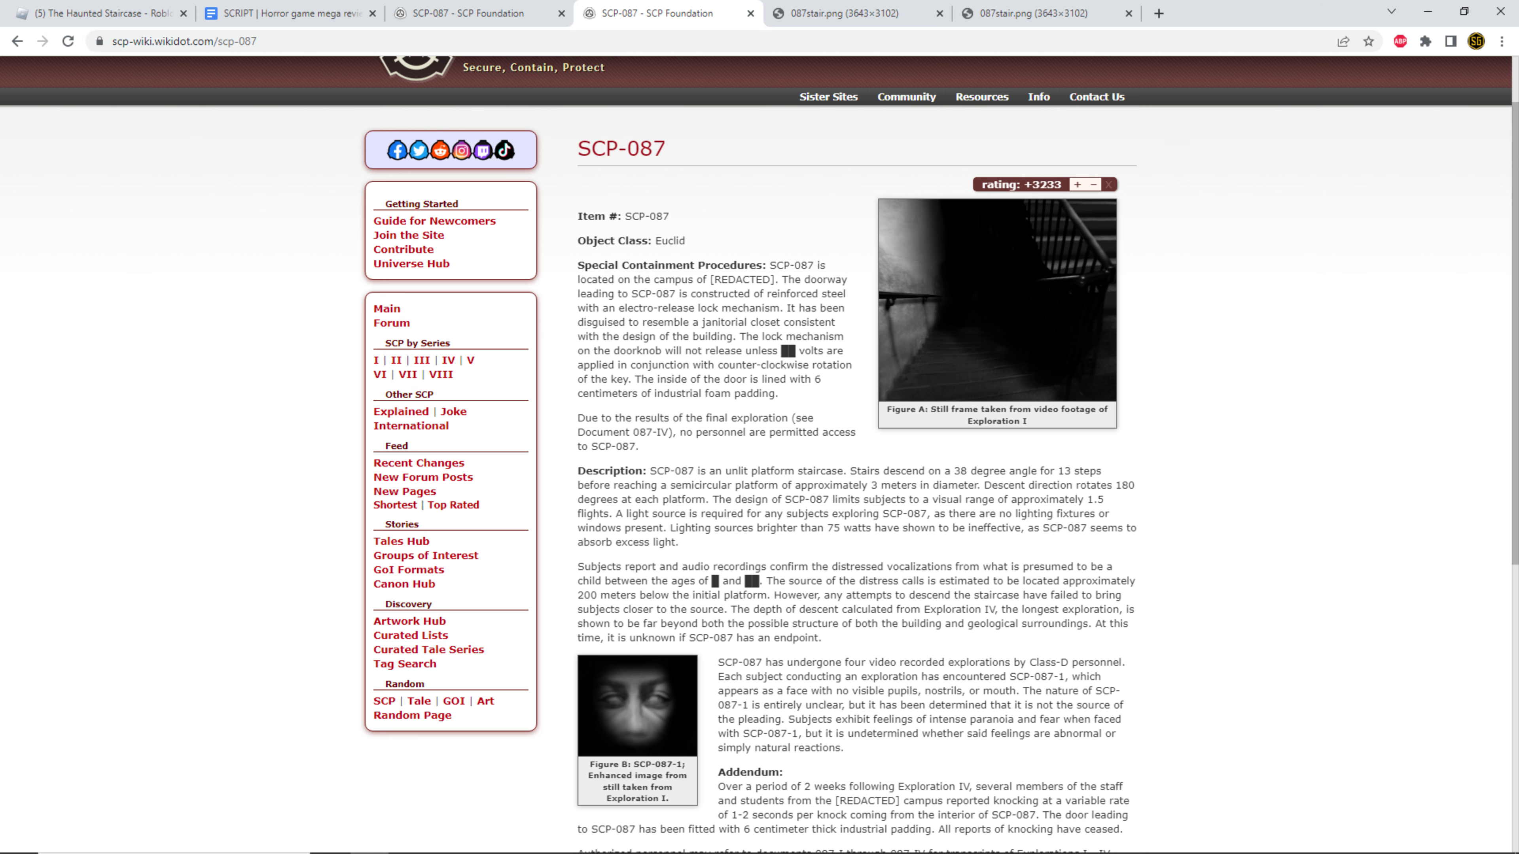
# Switch to the SCP-087 wiki tab in Chrome to read the article
pyautogui.click(856, 14)
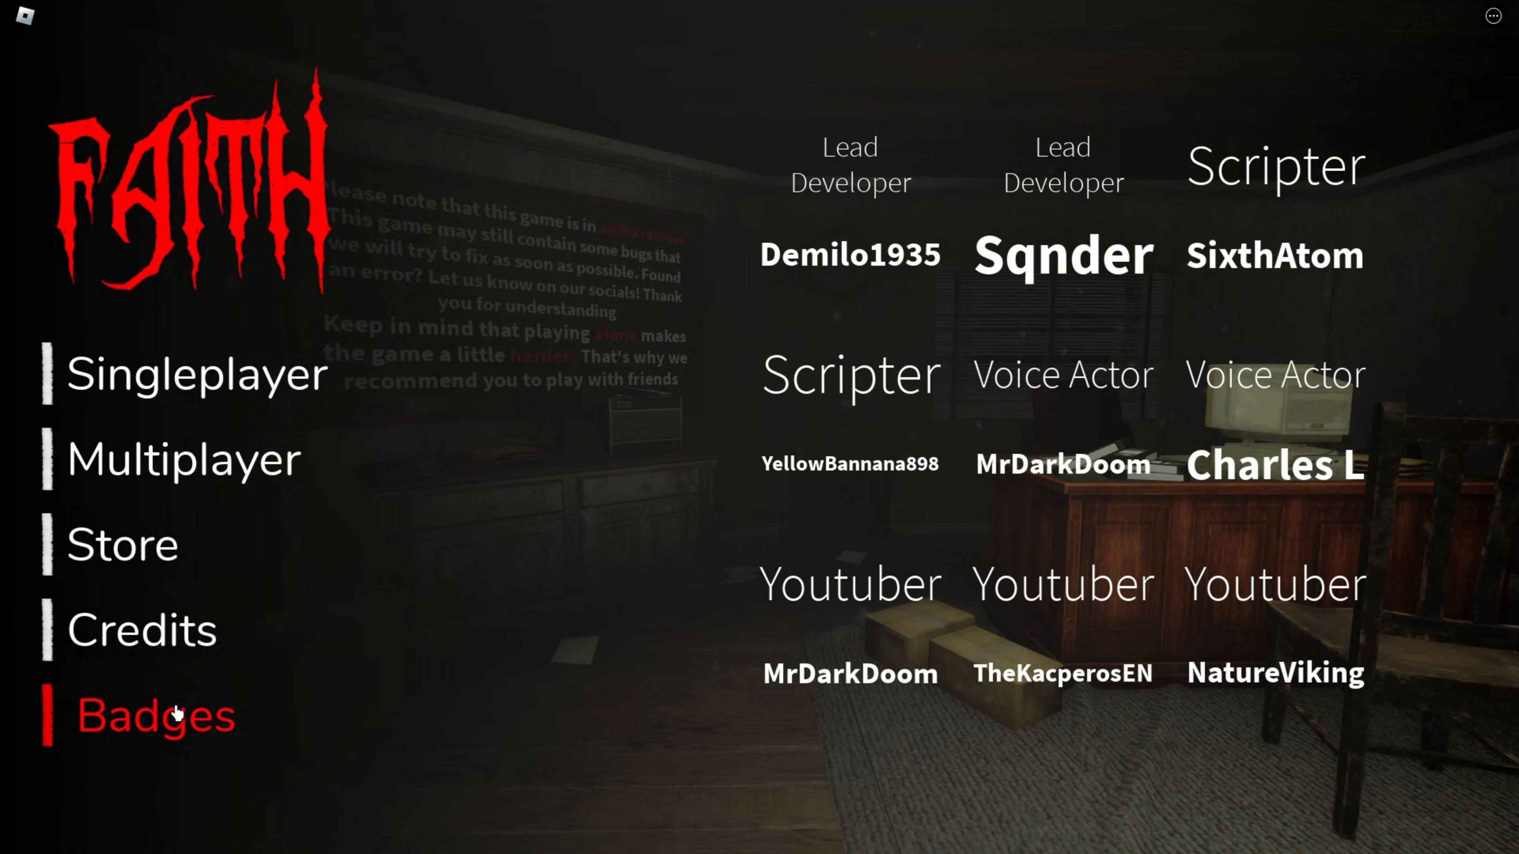
# View Credits and Badges on the Faith menu, then start exploring the asylum corridor
pyautogui.click(155, 715)
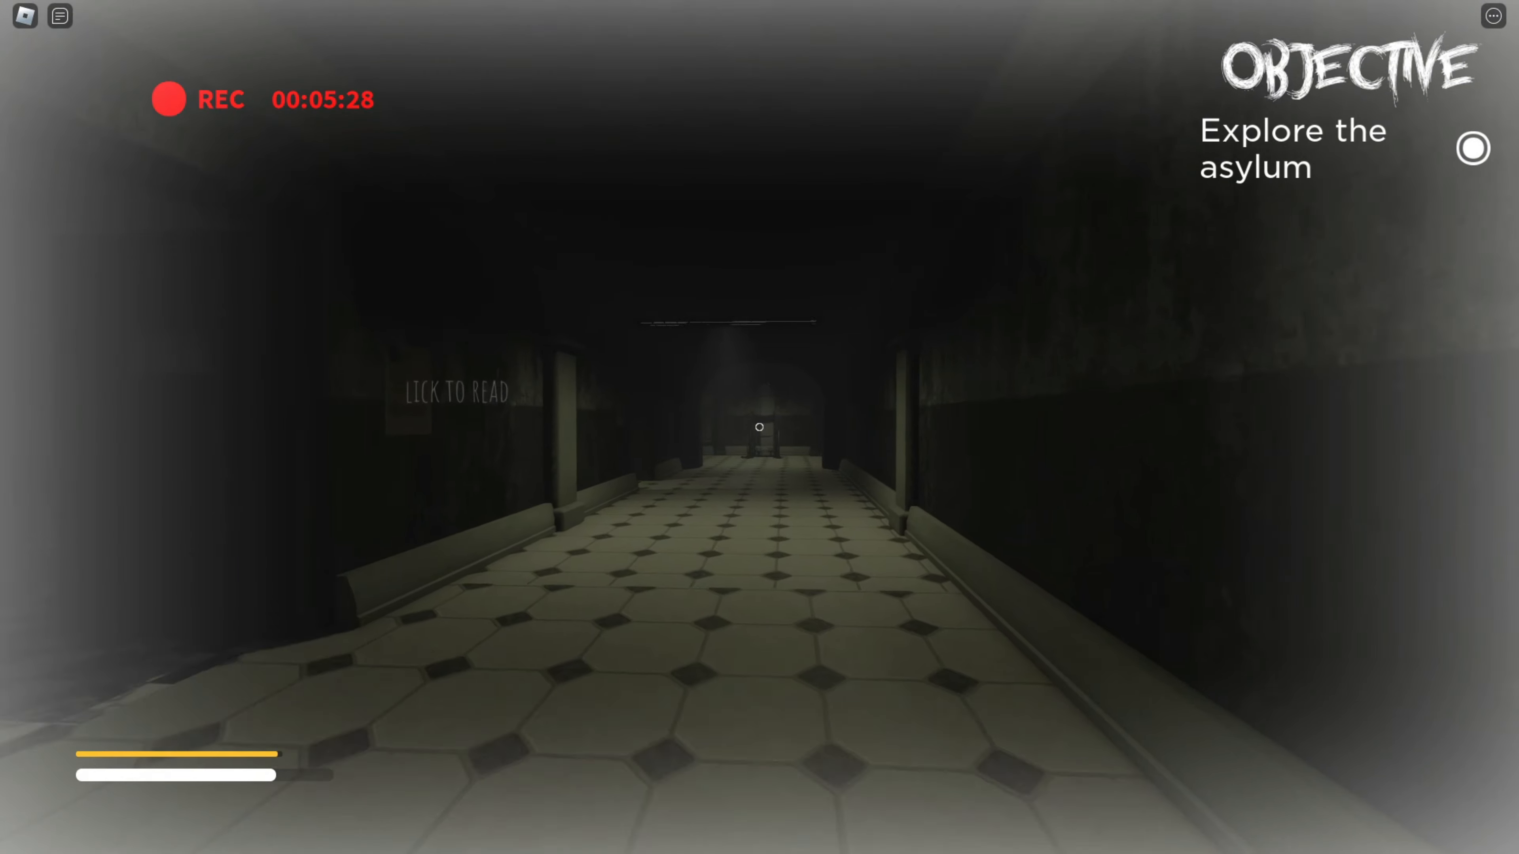
# Bring up the Faith inventory and select a collected padlock item
pyautogui.press('w')
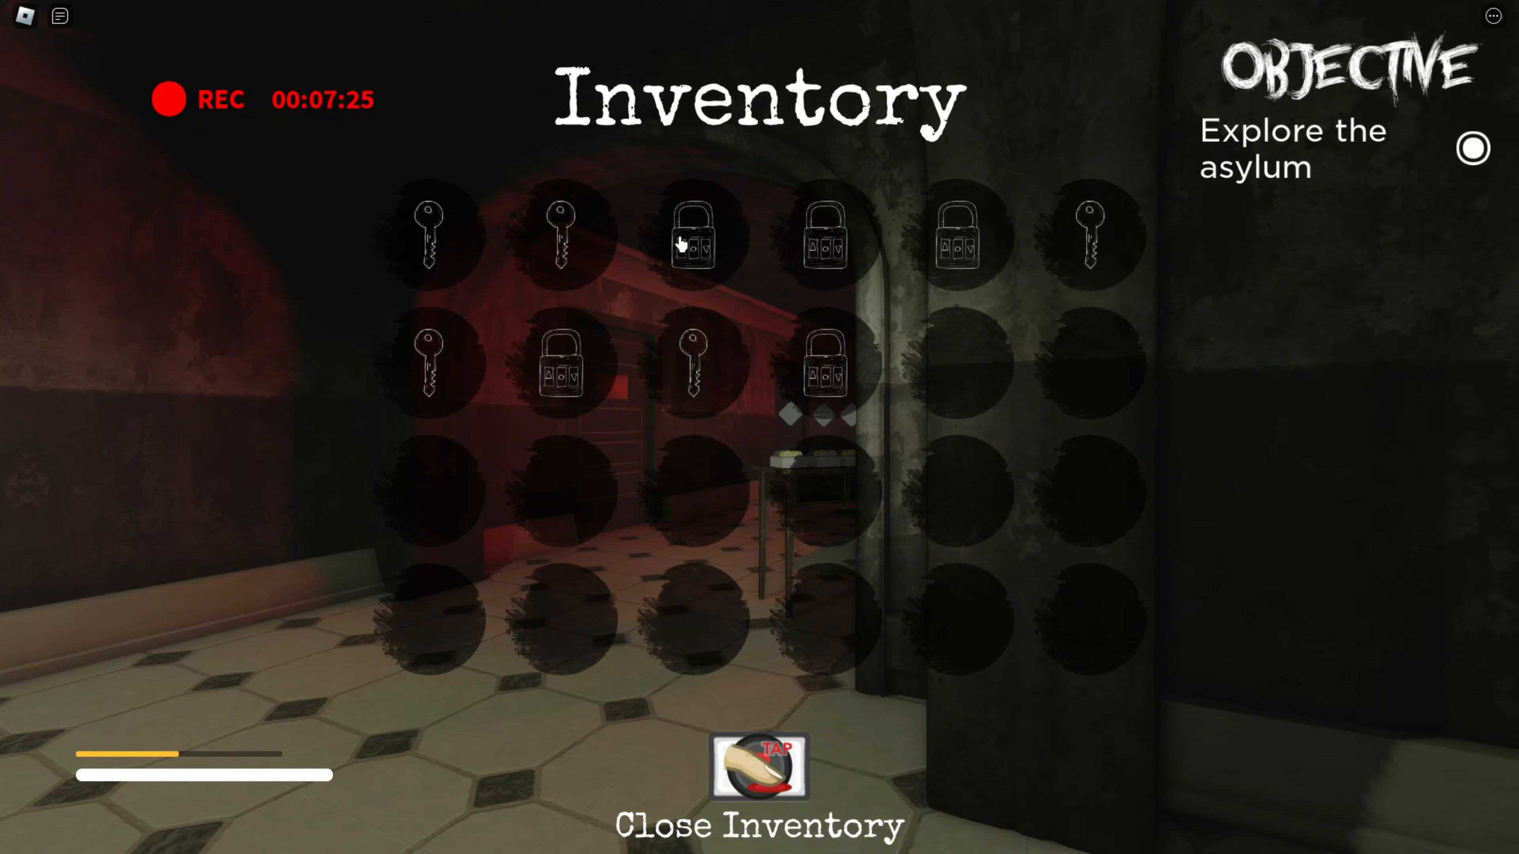
pyautogui.click(759, 765)
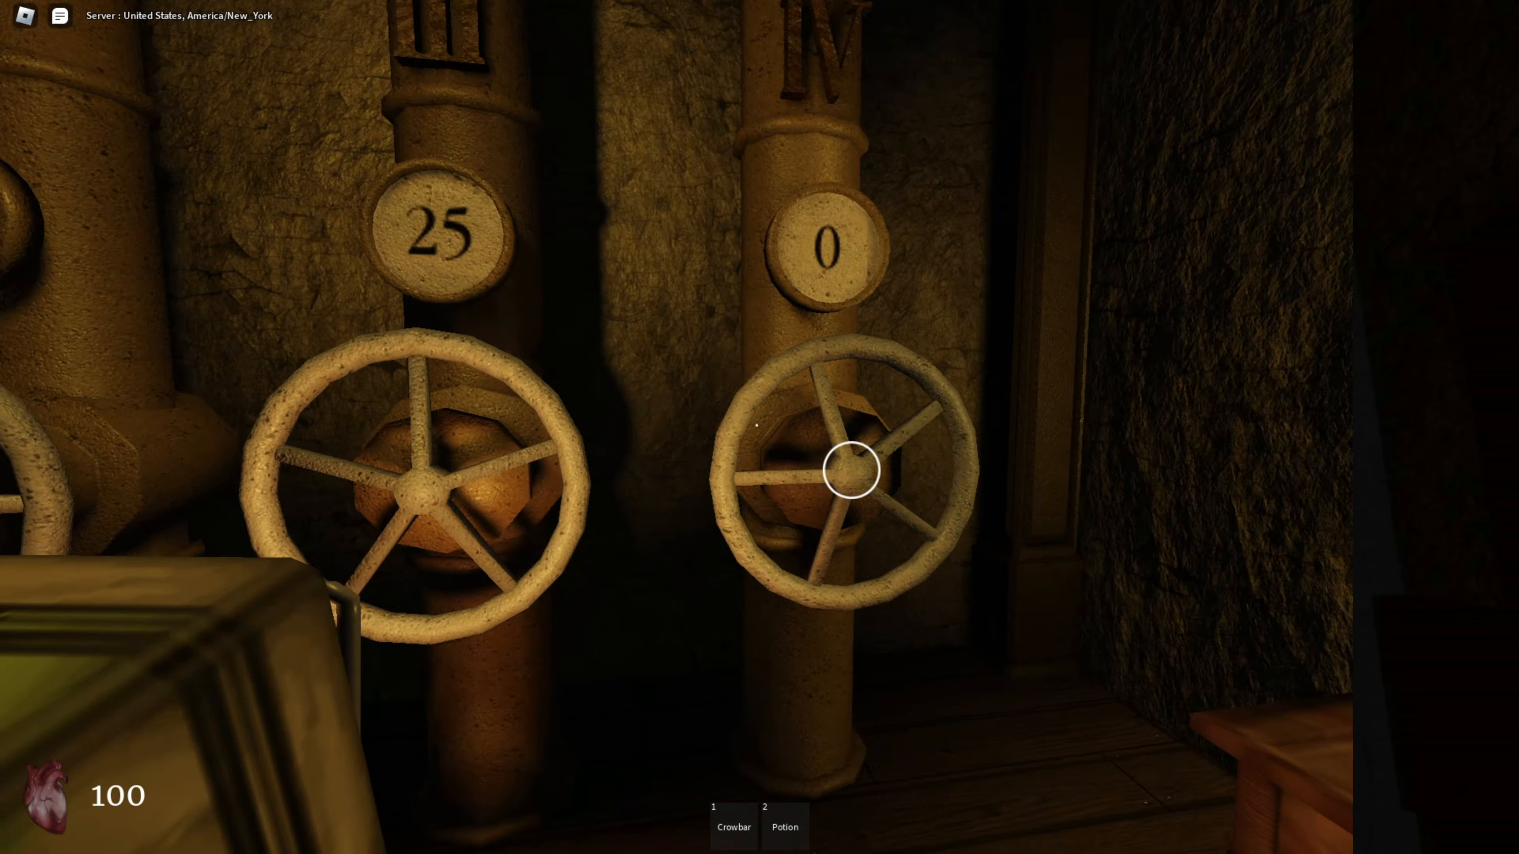
# Turn the valve on pipe IV and continue playing in a new server
pyautogui.click(850, 471)
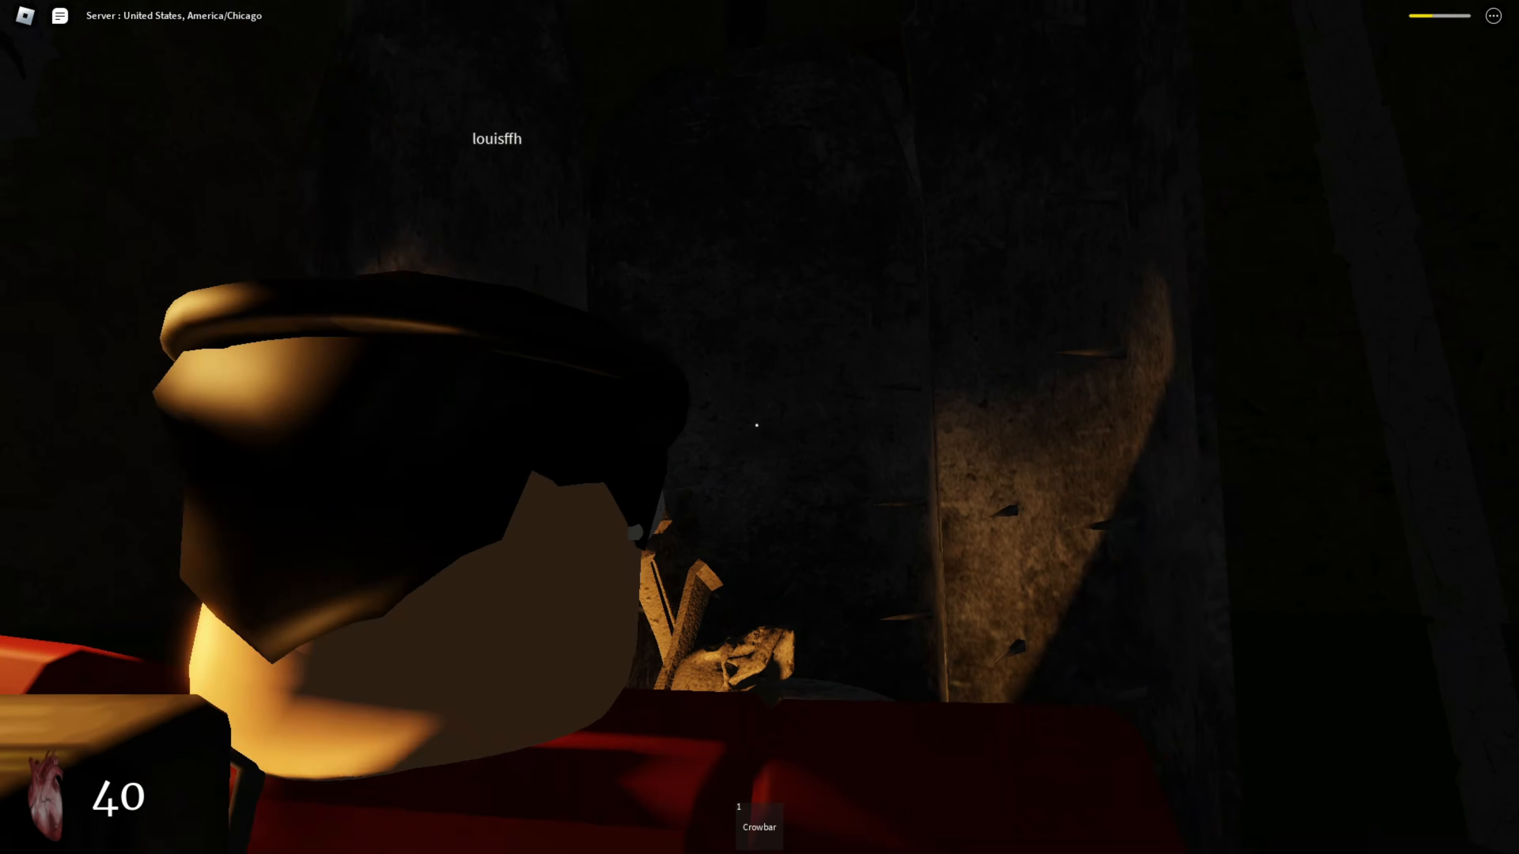
pyautogui.moveTo(760, 427)
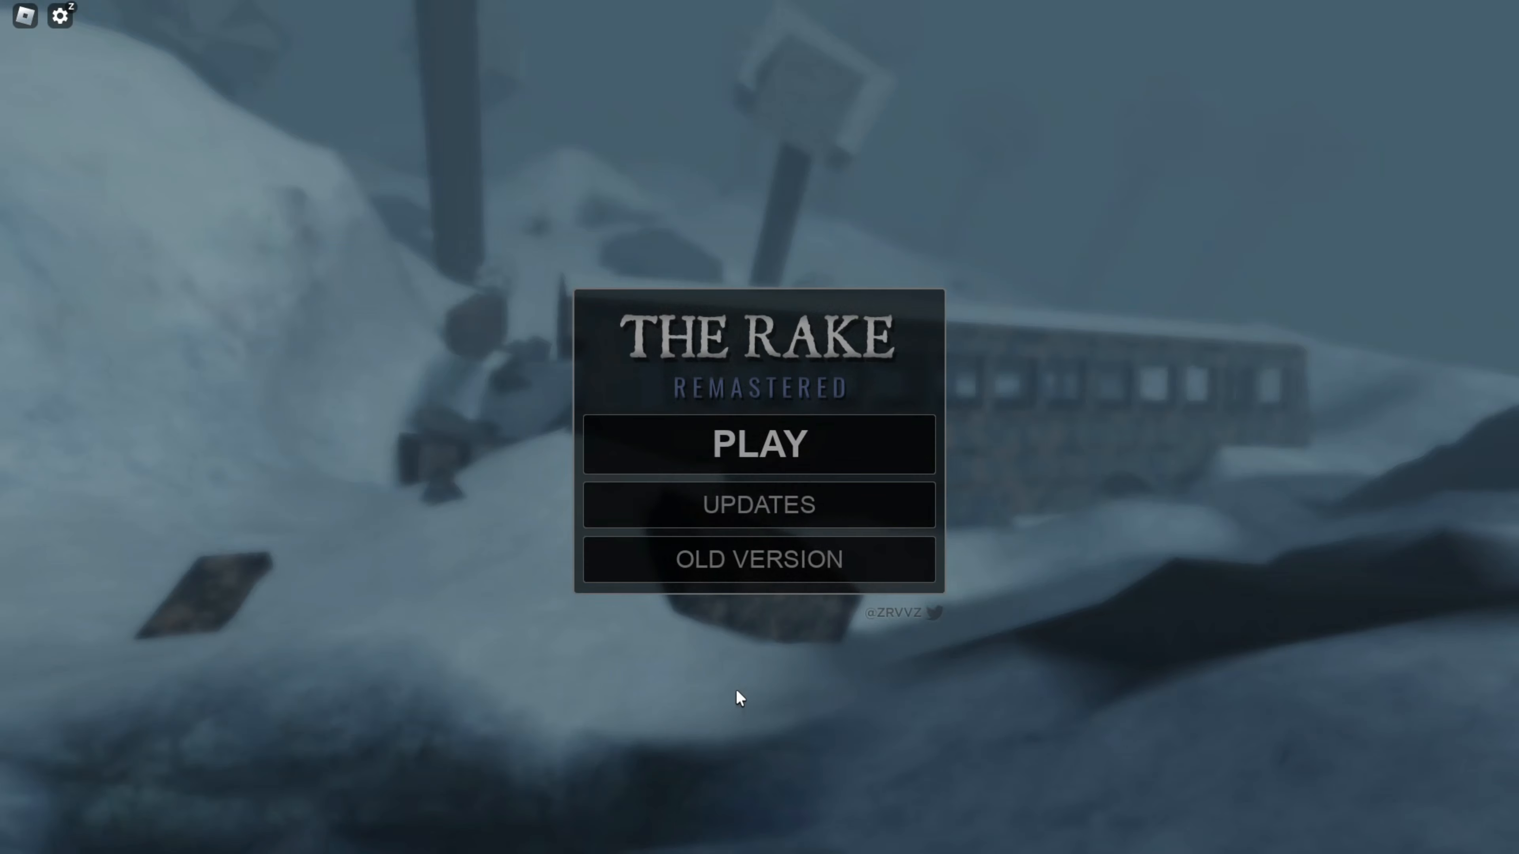
# Start The Rake Remastered with PLAY and walk up to the Merchant booth
pyautogui.click(759, 444)
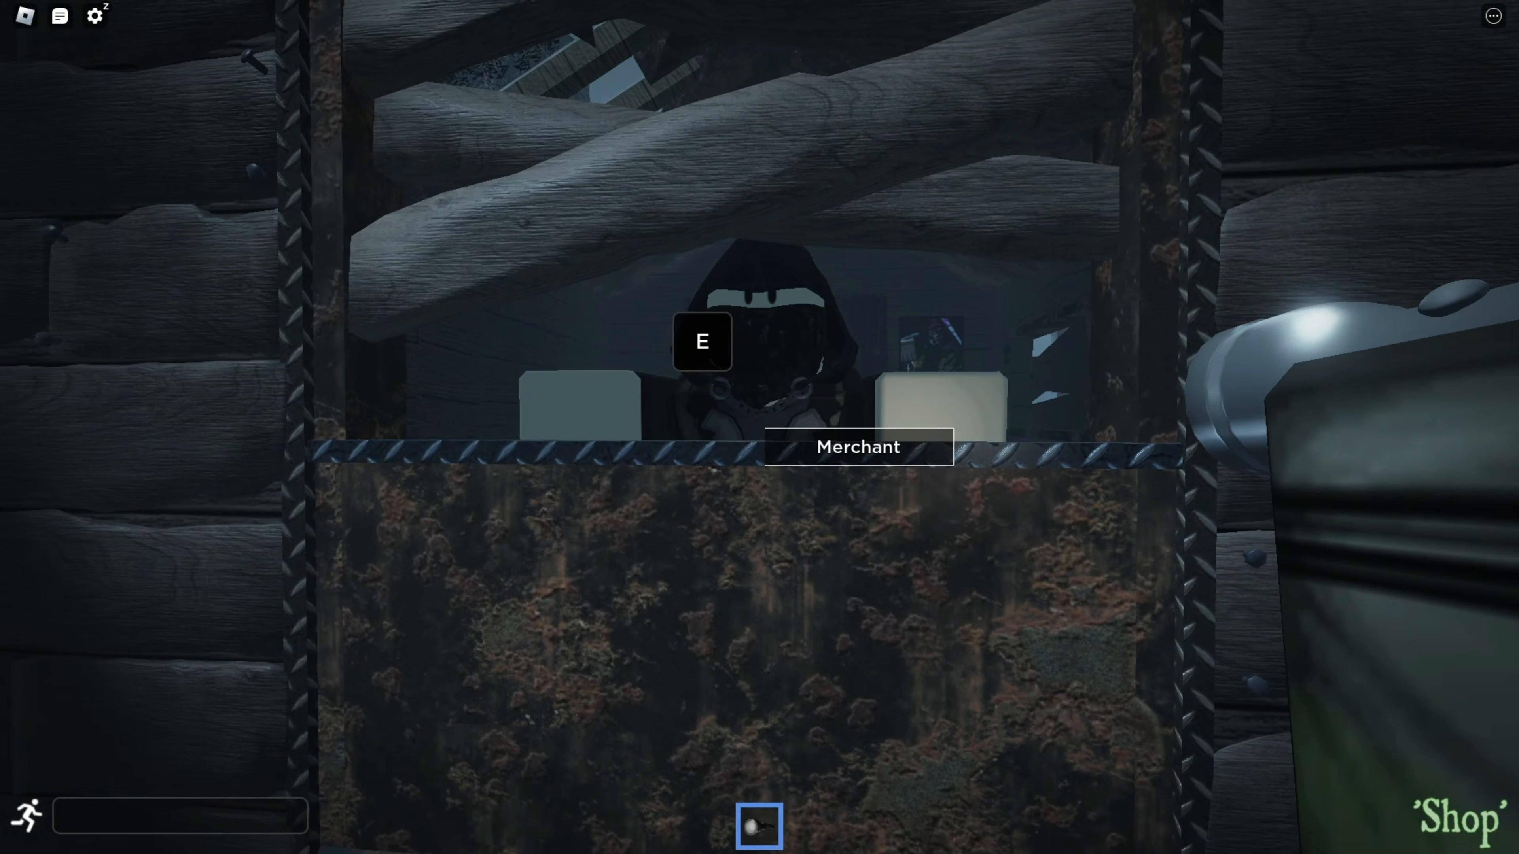
# Talk to the Merchant and browse the SELL list showing an item worth 19 Points
pyautogui.press('e')
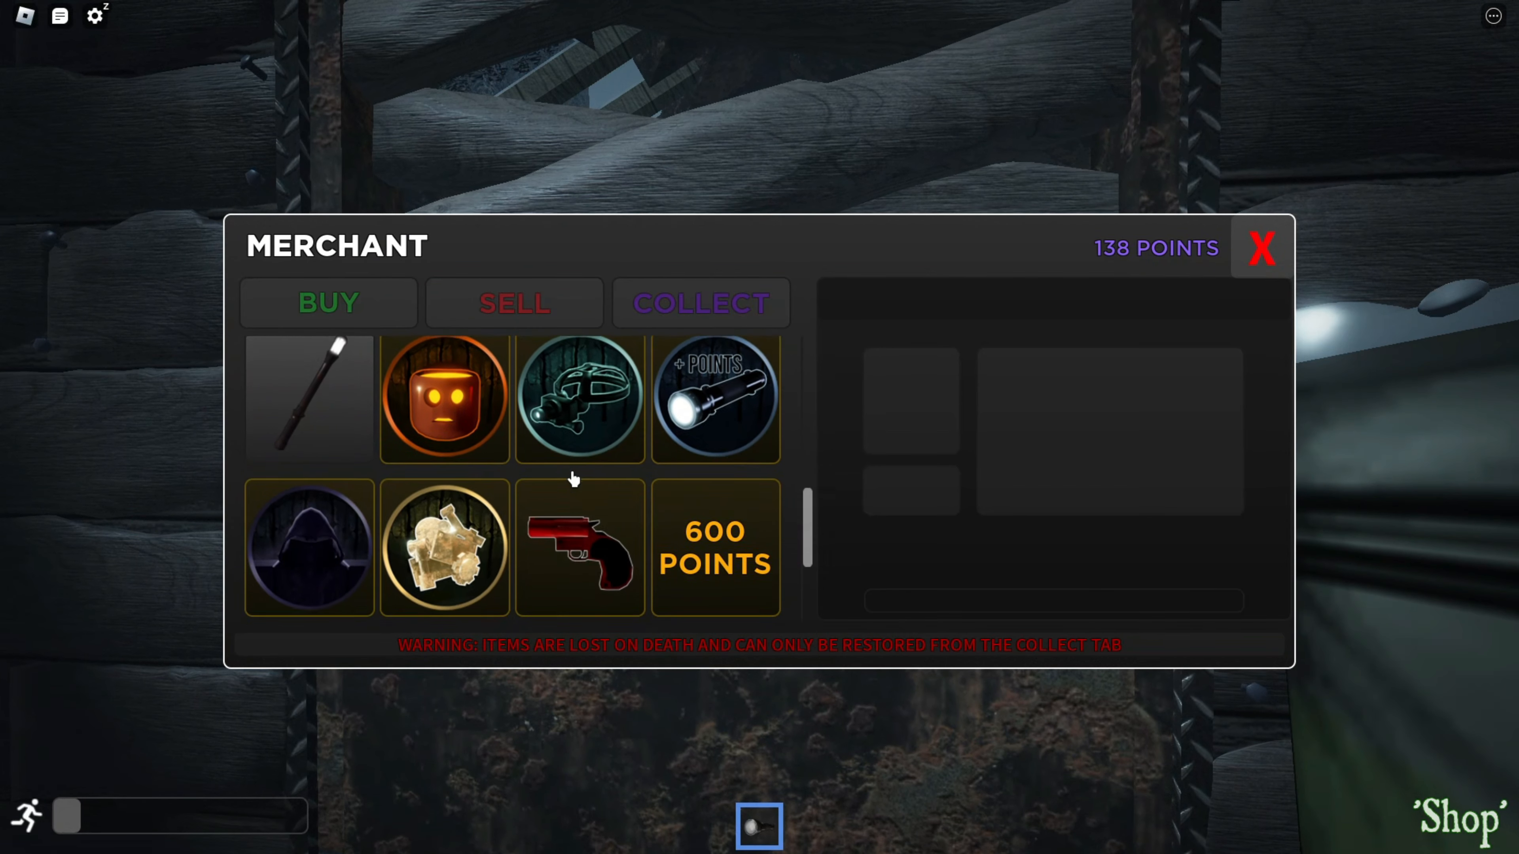
pyautogui.click(514, 303)
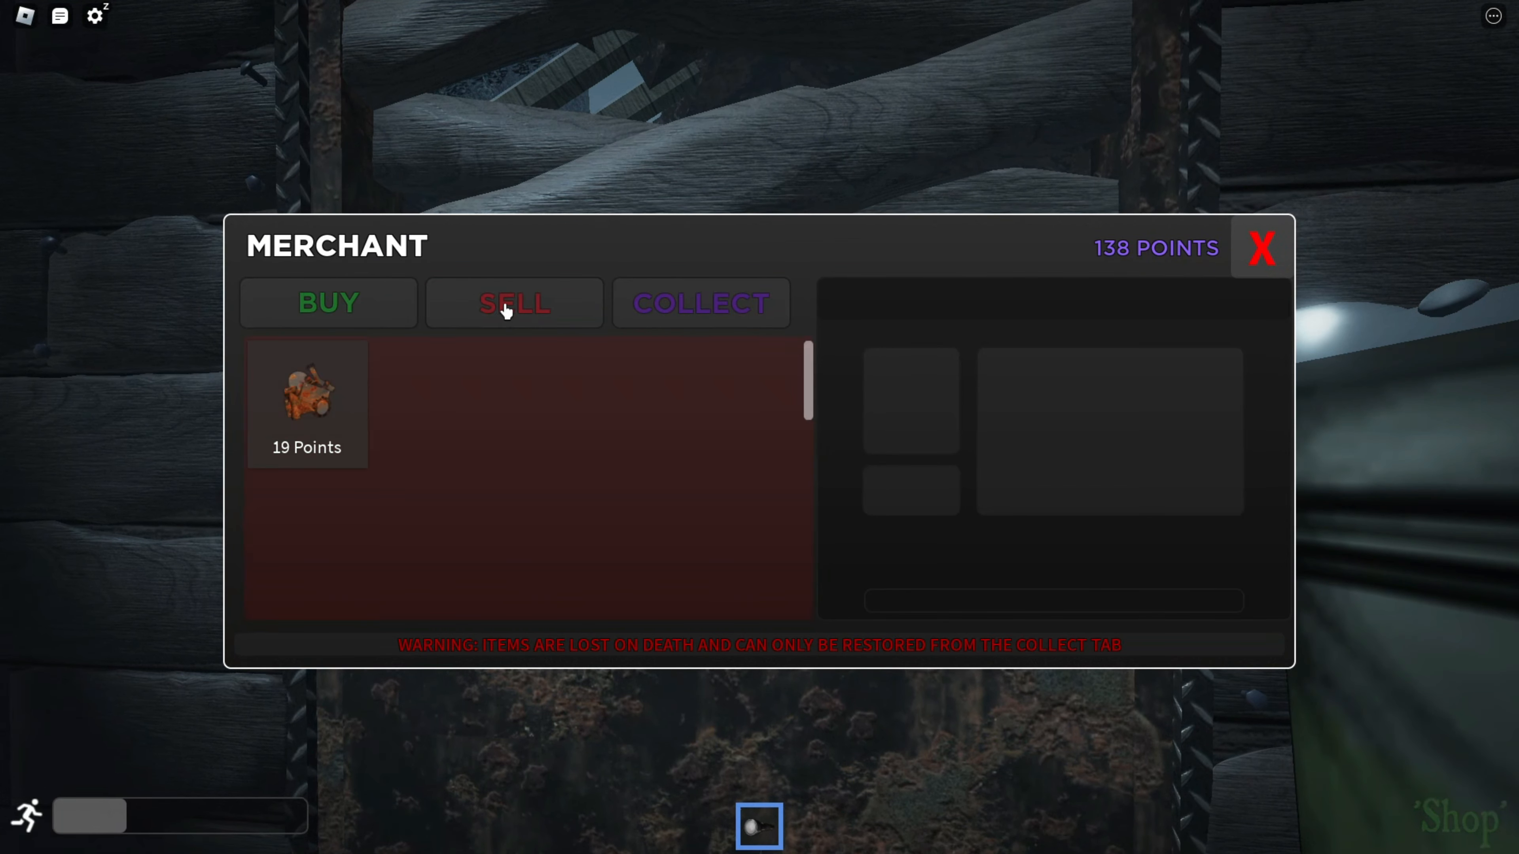
pyautogui.click(1261, 247)
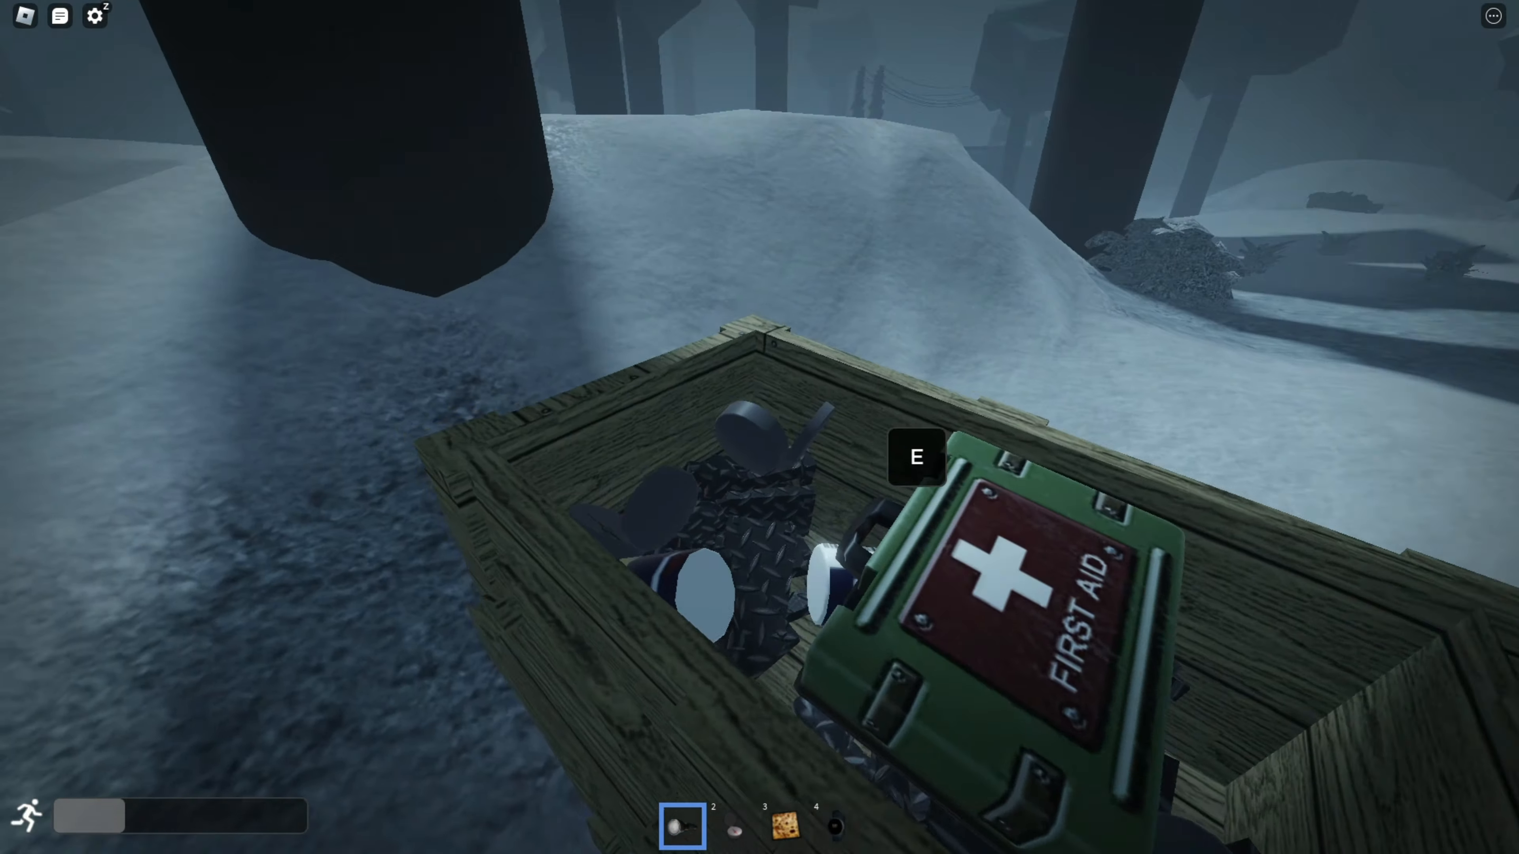
# Take a First Aid kit as the one item from the supply drop
pyautogui.press('e')
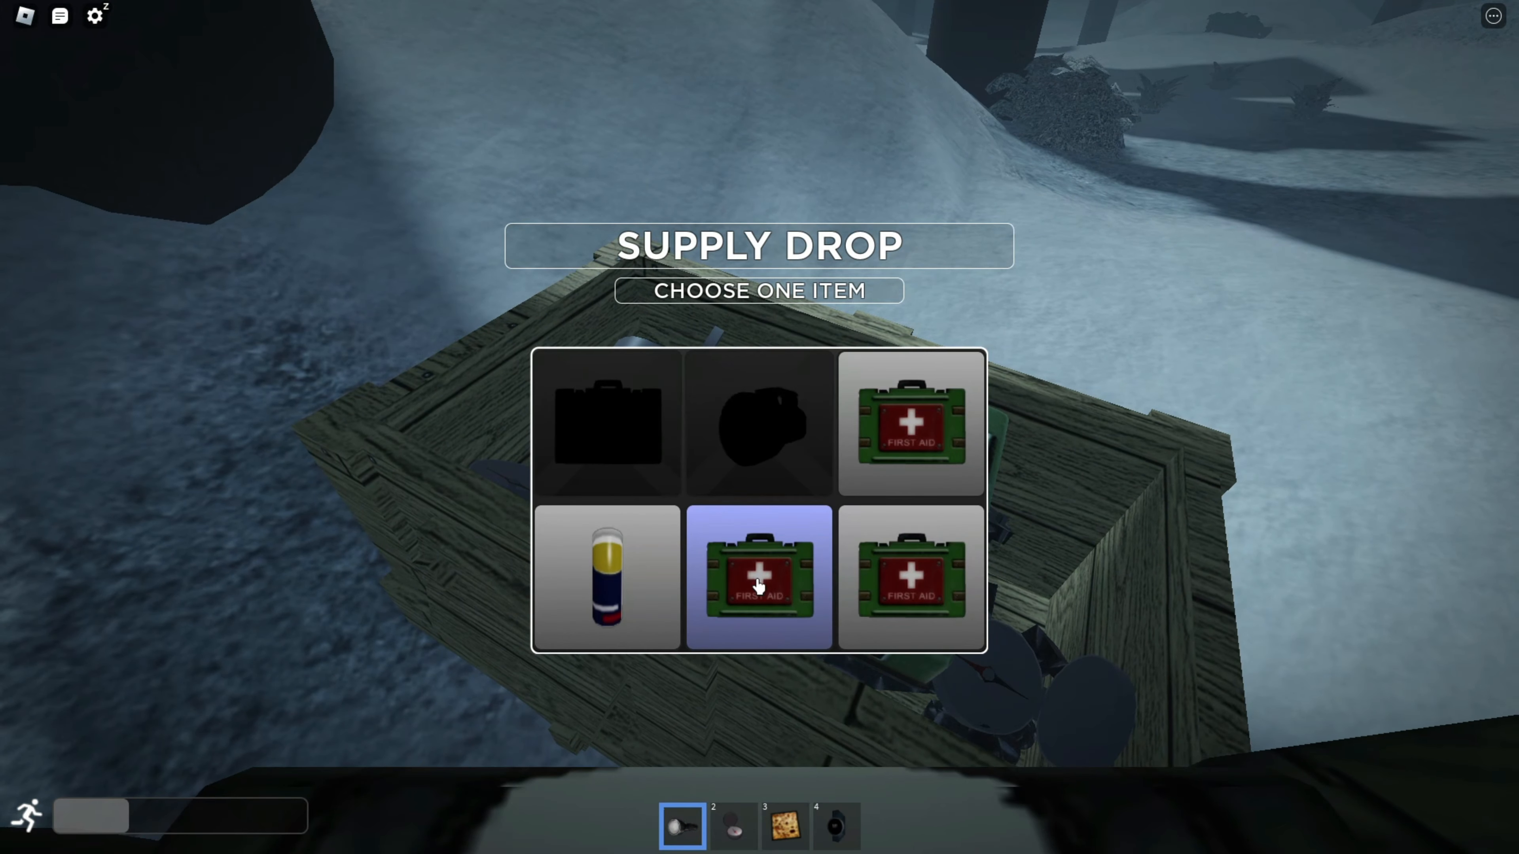
pyautogui.click(759, 577)
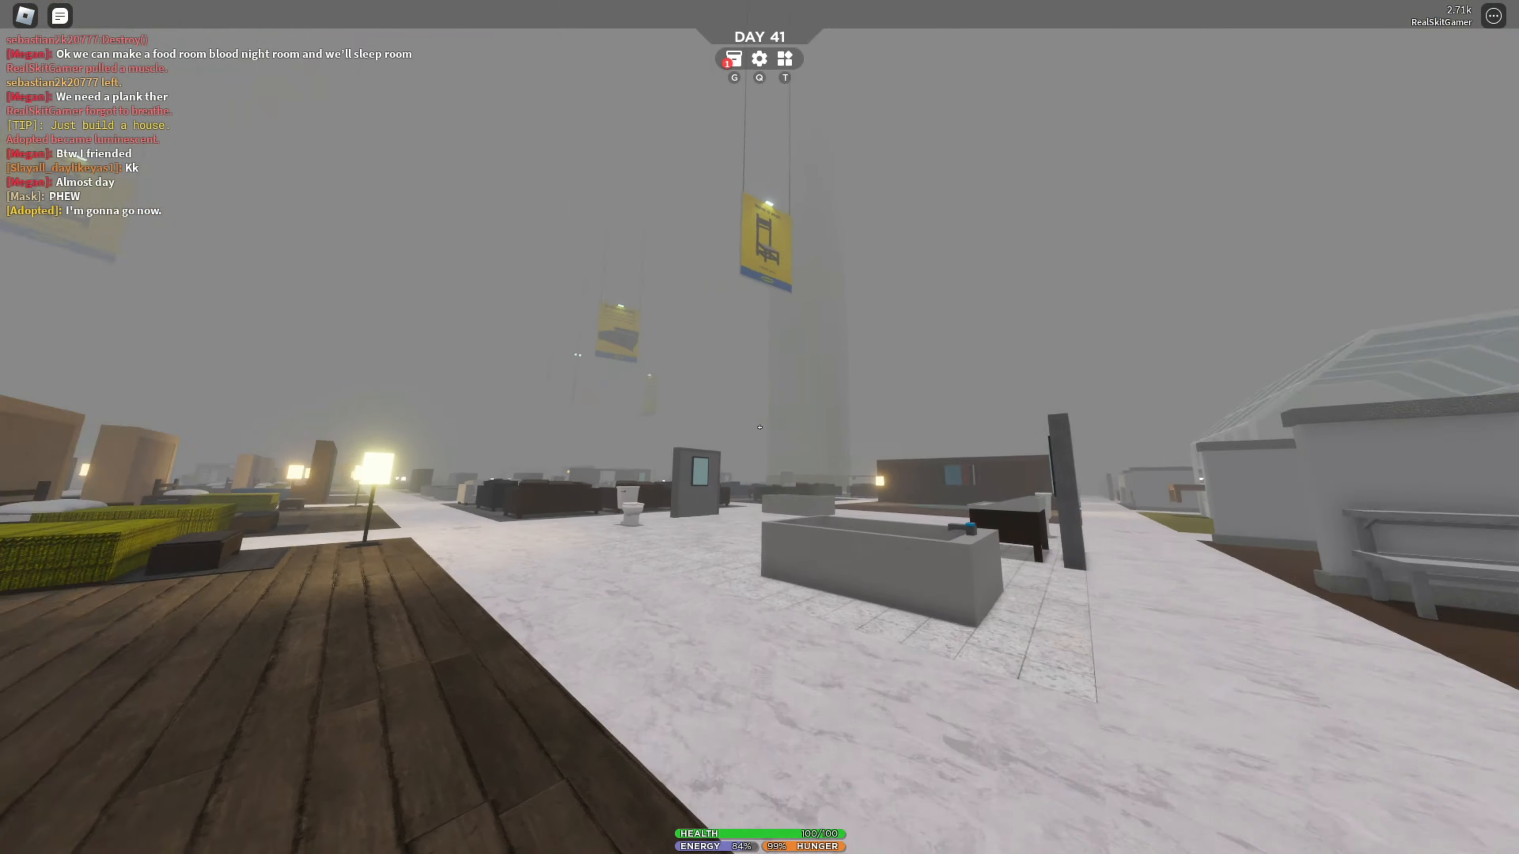
pyautogui.moveTo(759, 427)
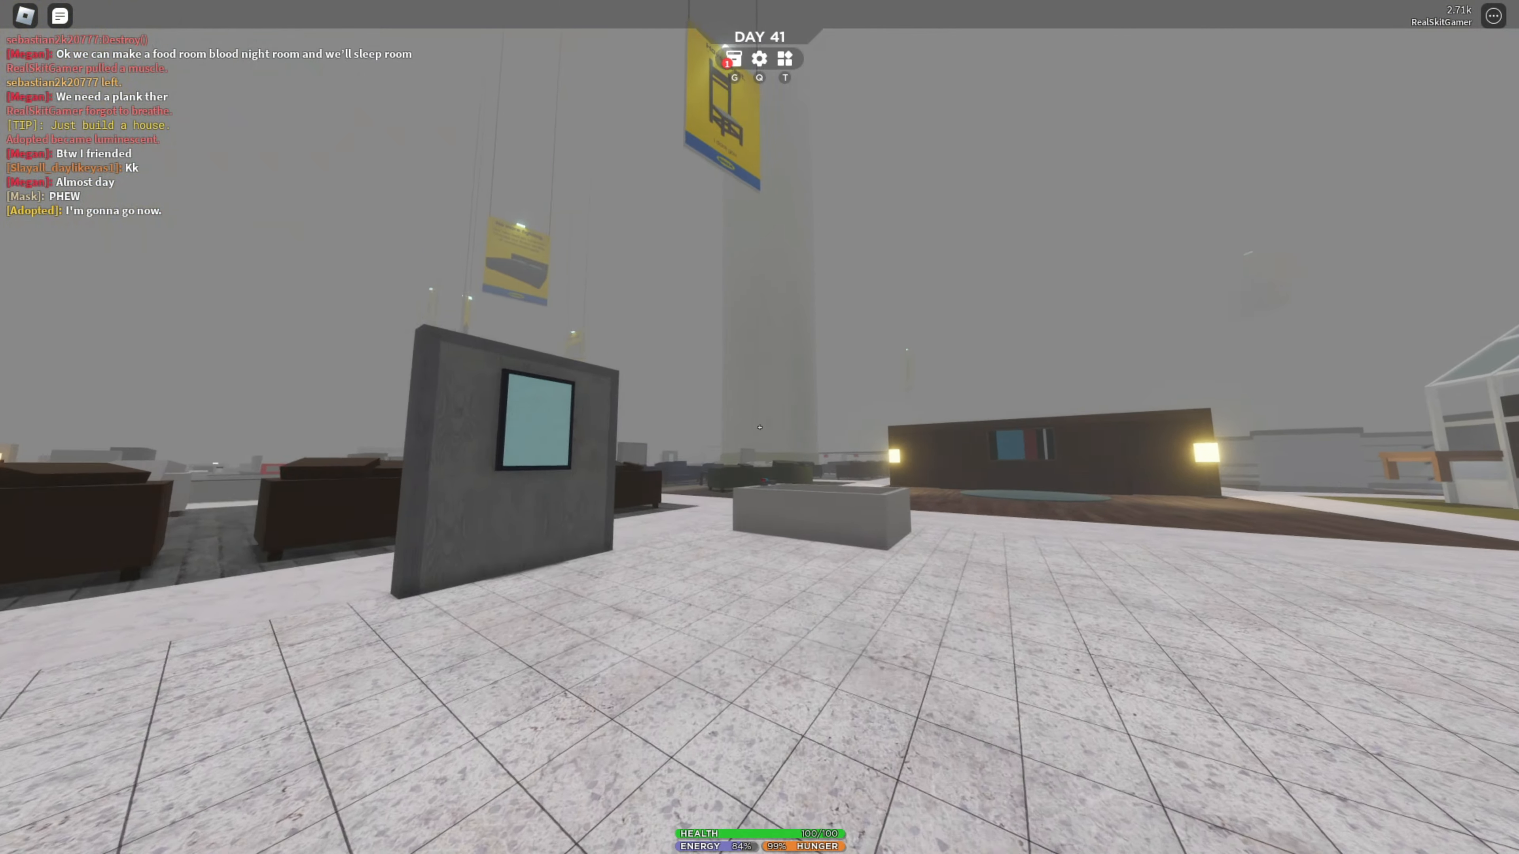
pyautogui.moveTo(759, 427)
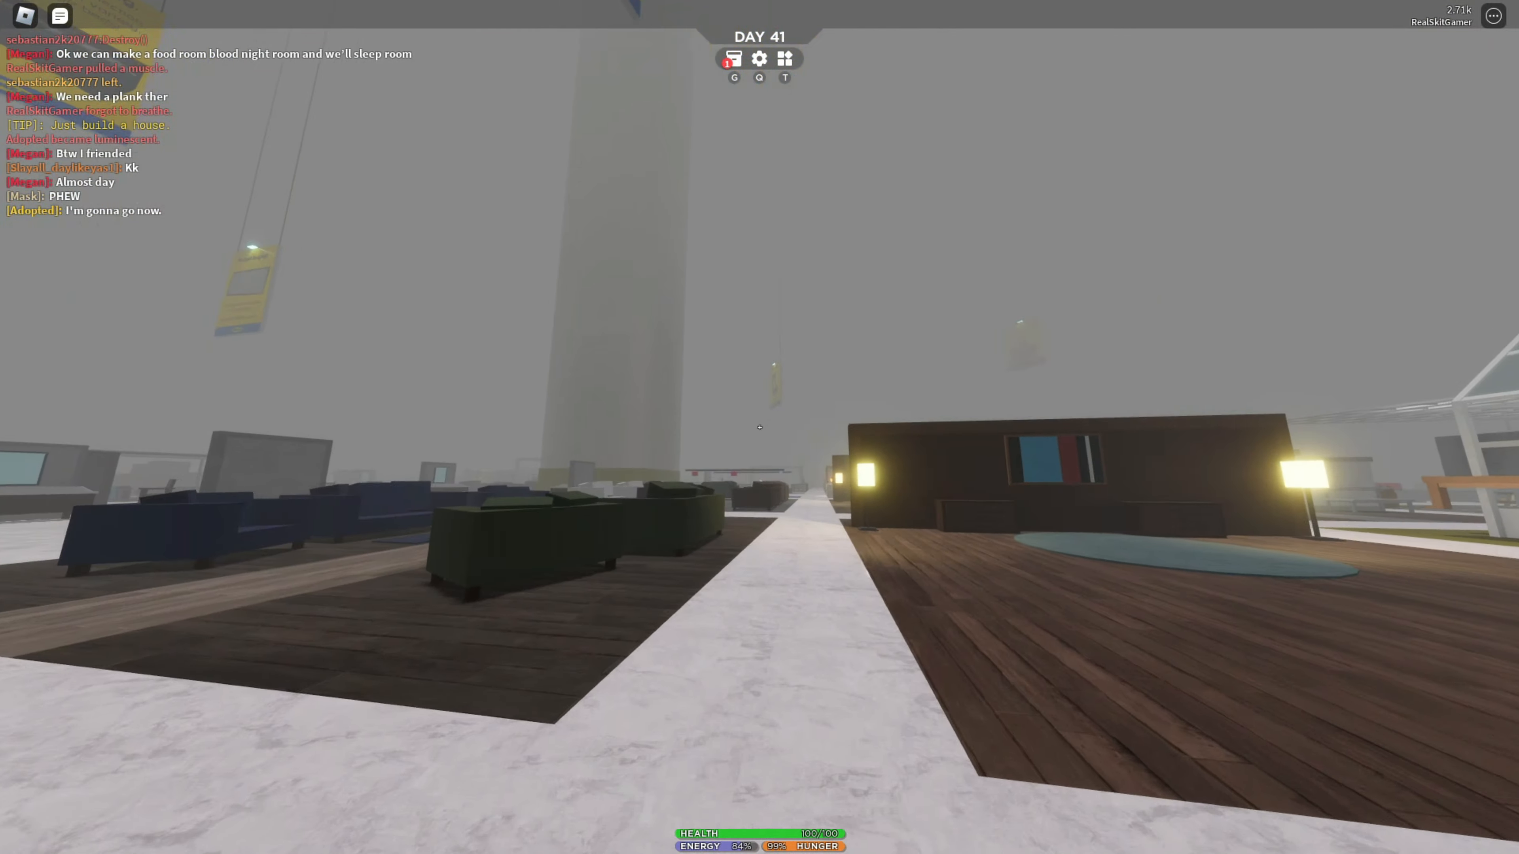